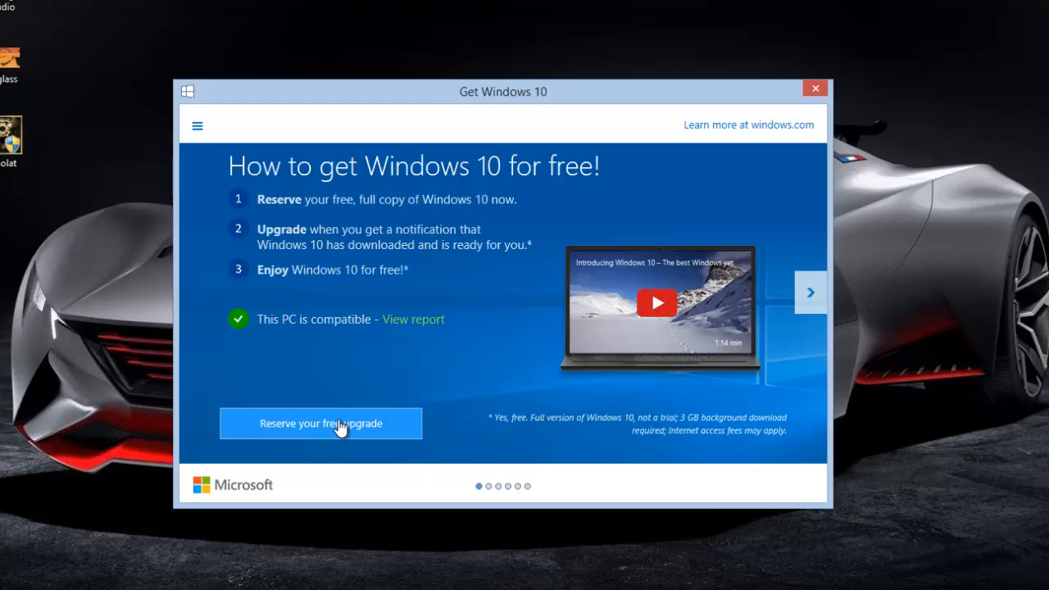
Step: Reserve the free Windows 10 upgrade, then browse the feature slides back to the first
{"action": "left_click", "coordinate": [320, 424]}
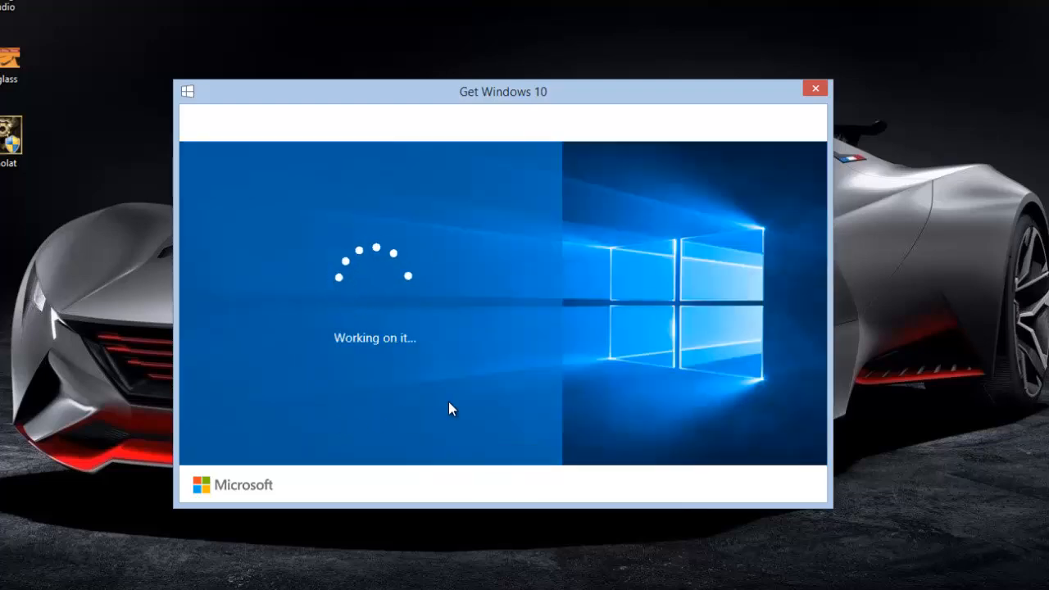
{"action": "left_click", "coordinate": [815, 87]}
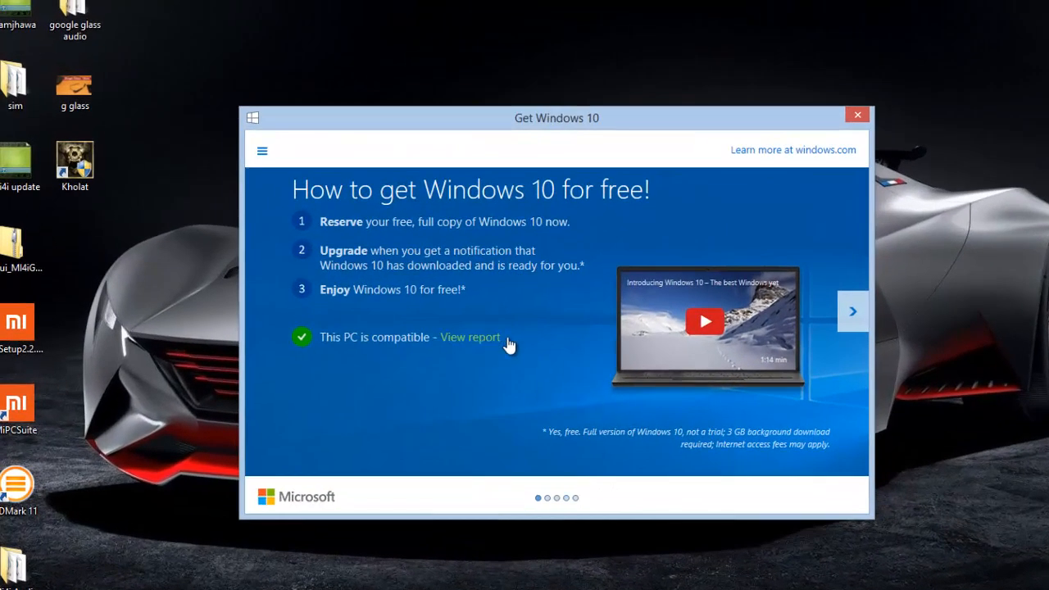
{"action": "left_click", "coordinate": [852, 310]}
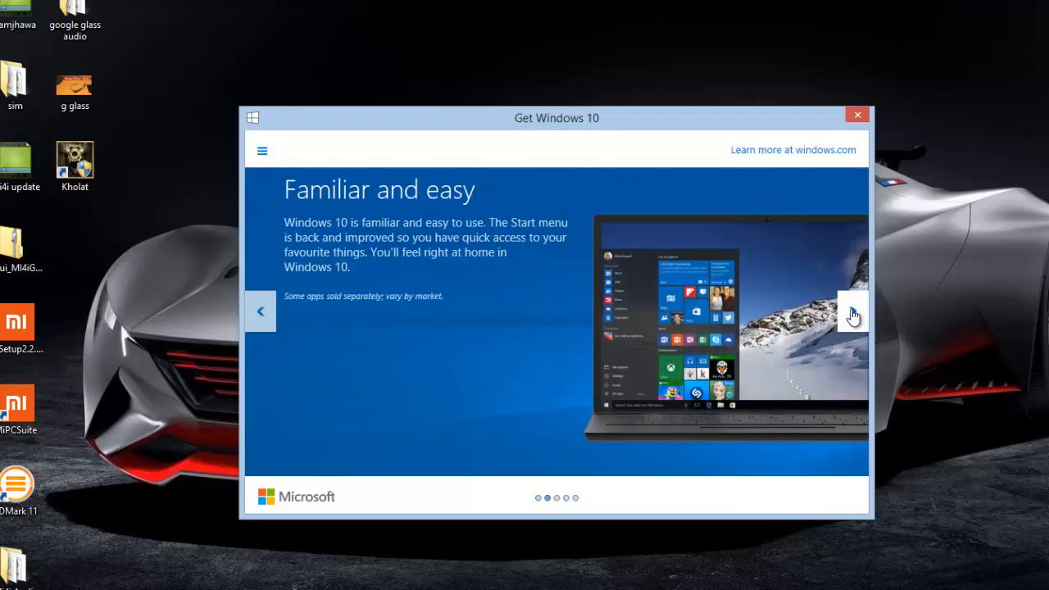
{"action": "left_click", "coordinate": [852, 311]}
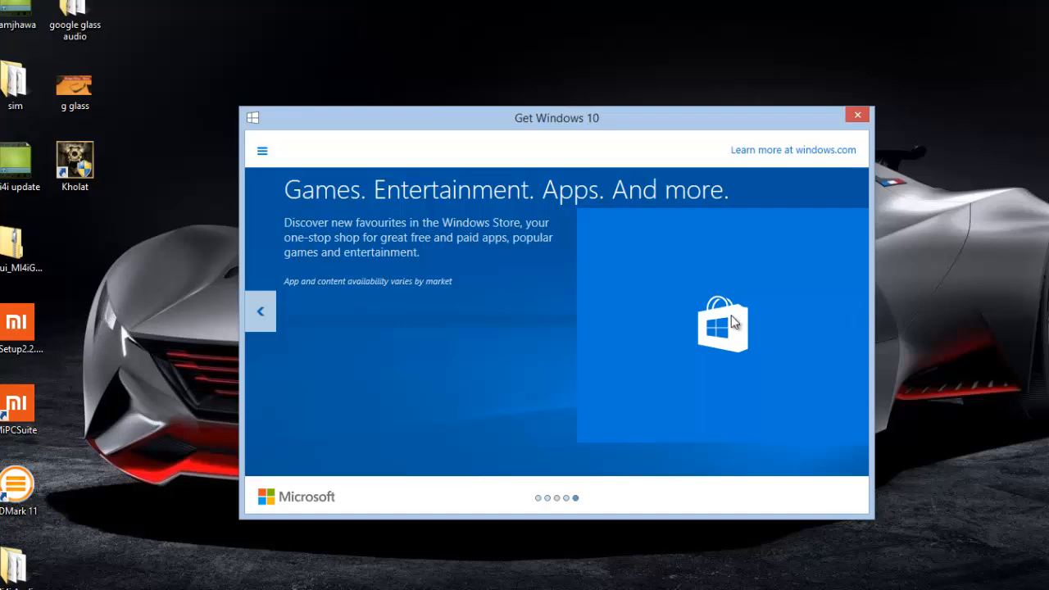
{"action": "left_click", "coordinate": [260, 310]}
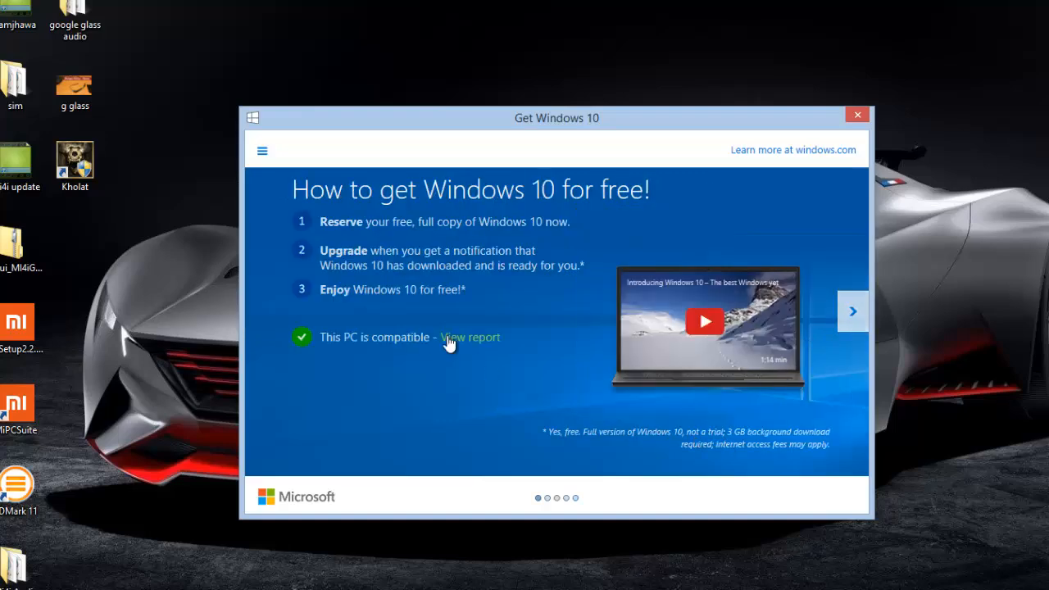
Step: Review the PC compatibility report and the reservation confirmation, then close Get Windows 10
{"action": "left_click", "coordinate": [470, 337]}
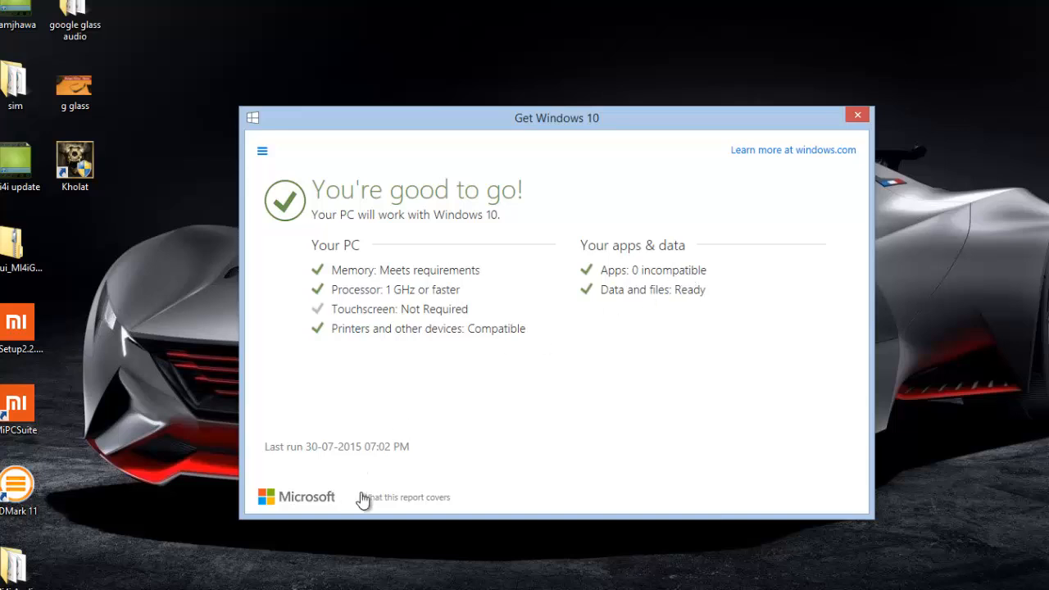
{"action": "mouse_move", "coordinate": [727, 173]}
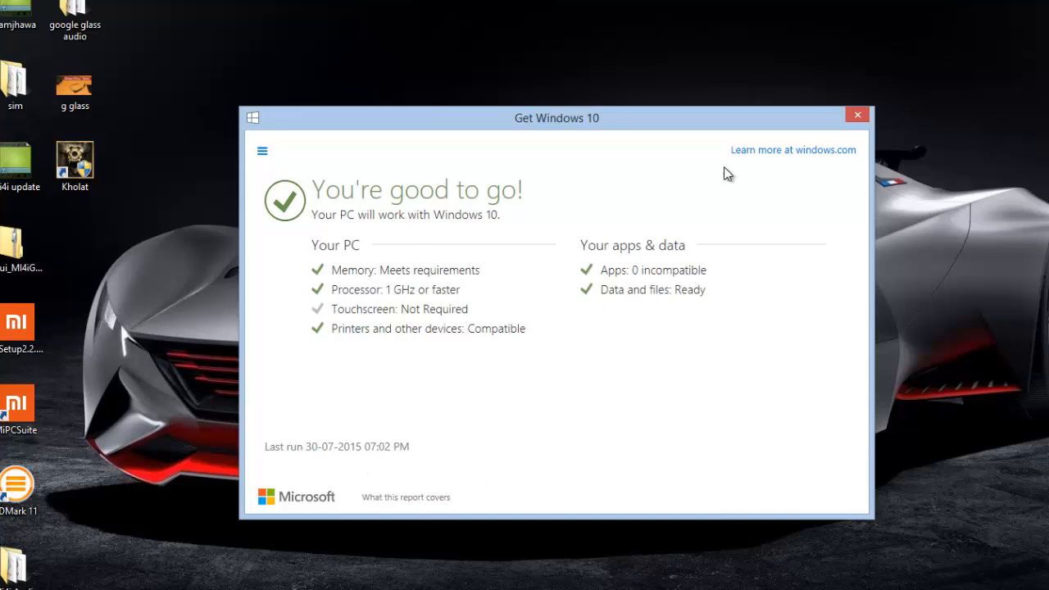
{"action": "mouse_move", "coordinate": [638, 191]}
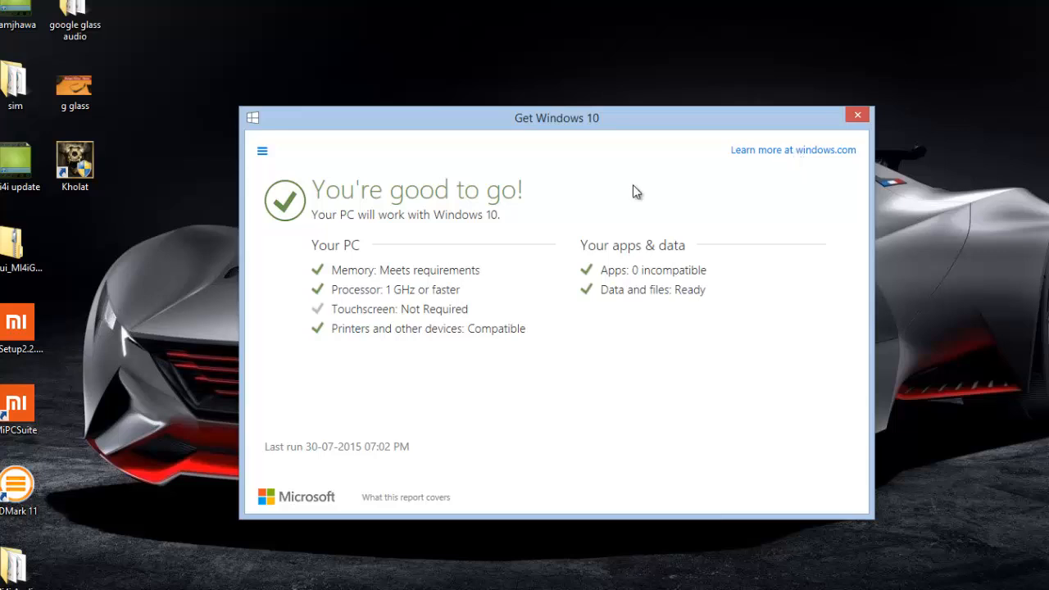
{"action": "mouse_move", "coordinate": [543, 222]}
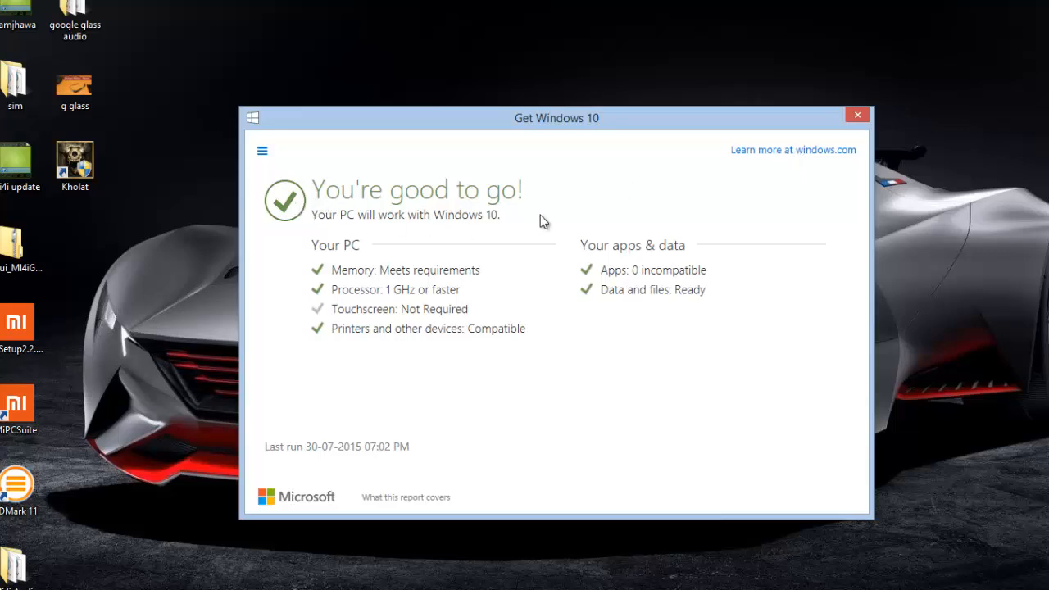
{"action": "mouse_move", "coordinate": [699, 223]}
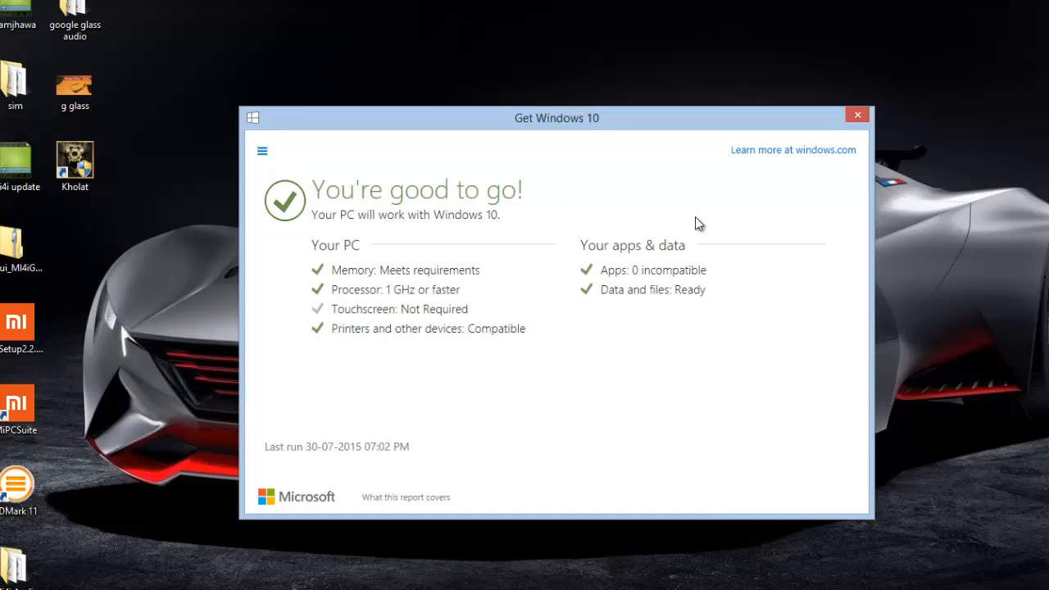
{"action": "mouse_move", "coordinate": [791, 156]}
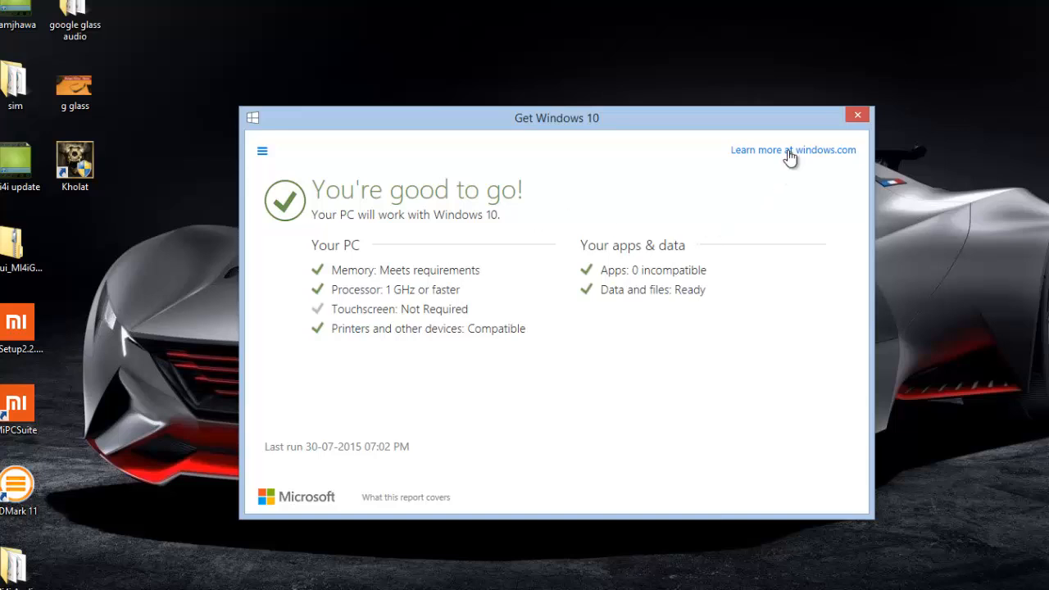
{"action": "left_click", "coordinate": [261, 150]}
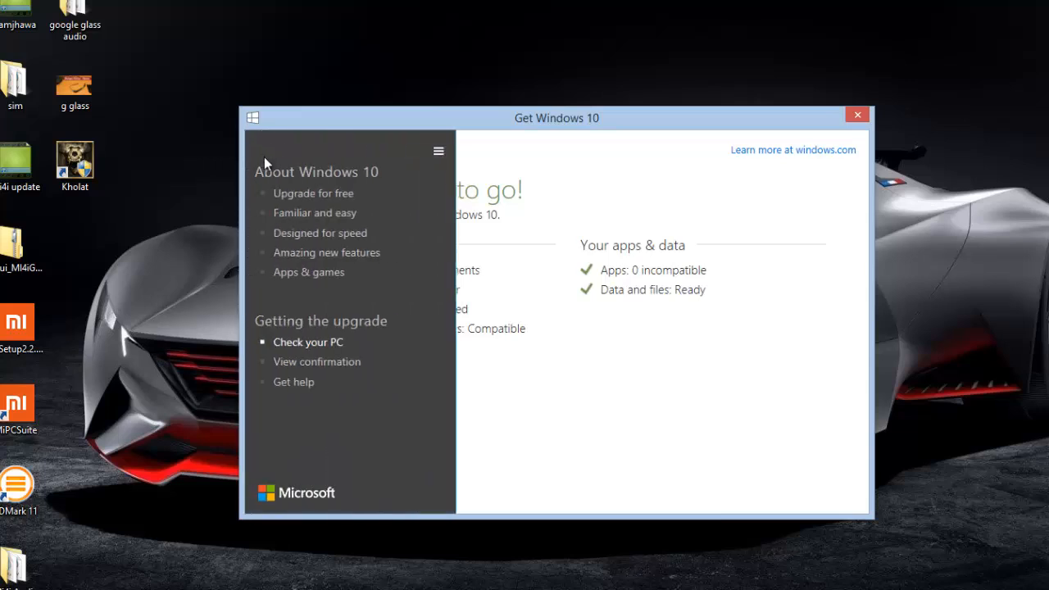
{"action": "left_click", "coordinate": [316, 361]}
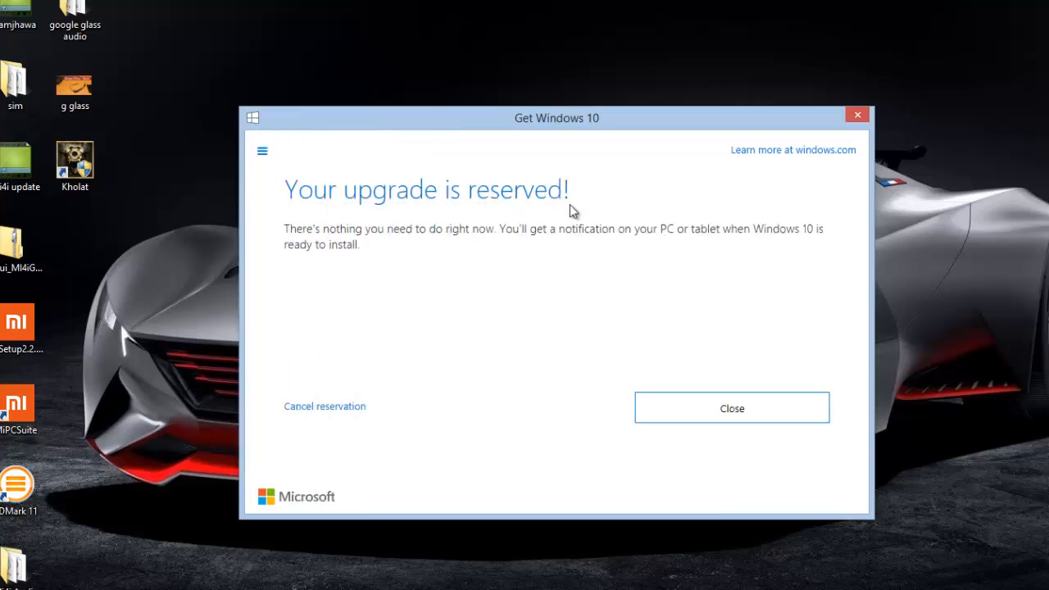
{"action": "mouse_move", "coordinate": [508, 240]}
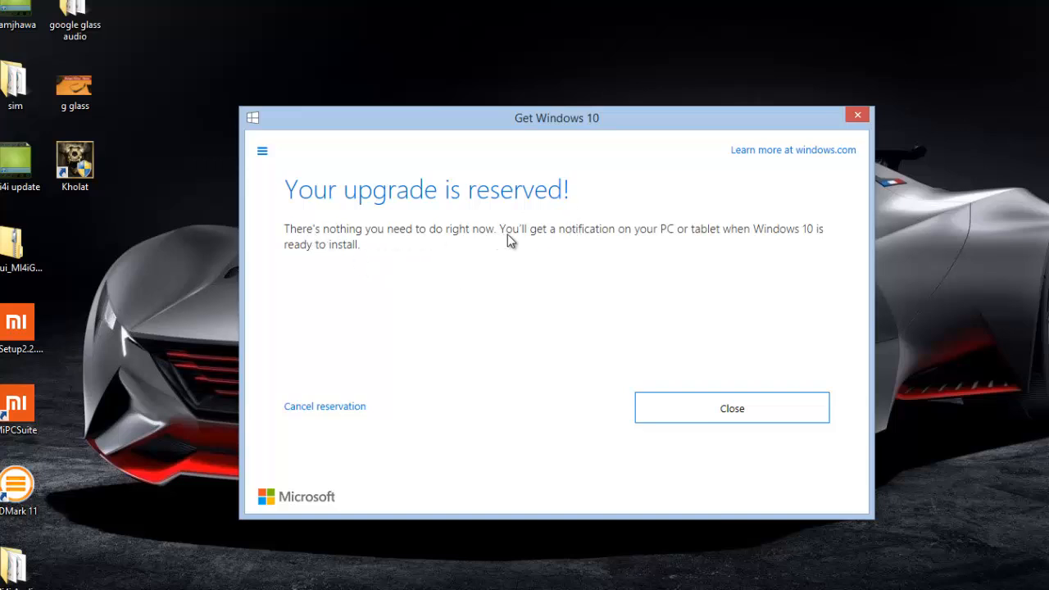
{"action": "mouse_move", "coordinate": [787, 241]}
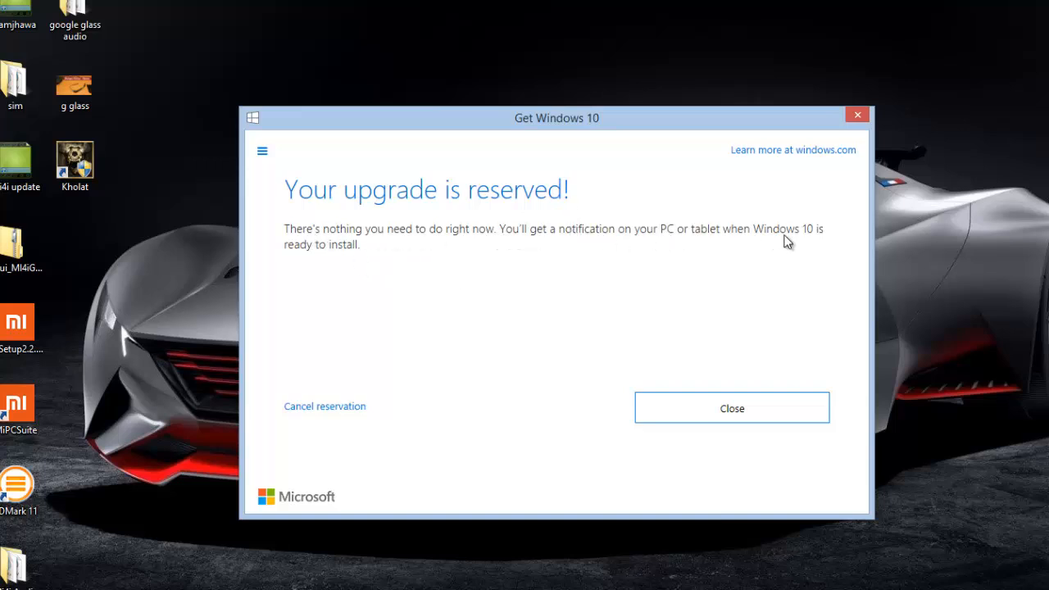
{"action": "mouse_move", "coordinate": [850, 156]}
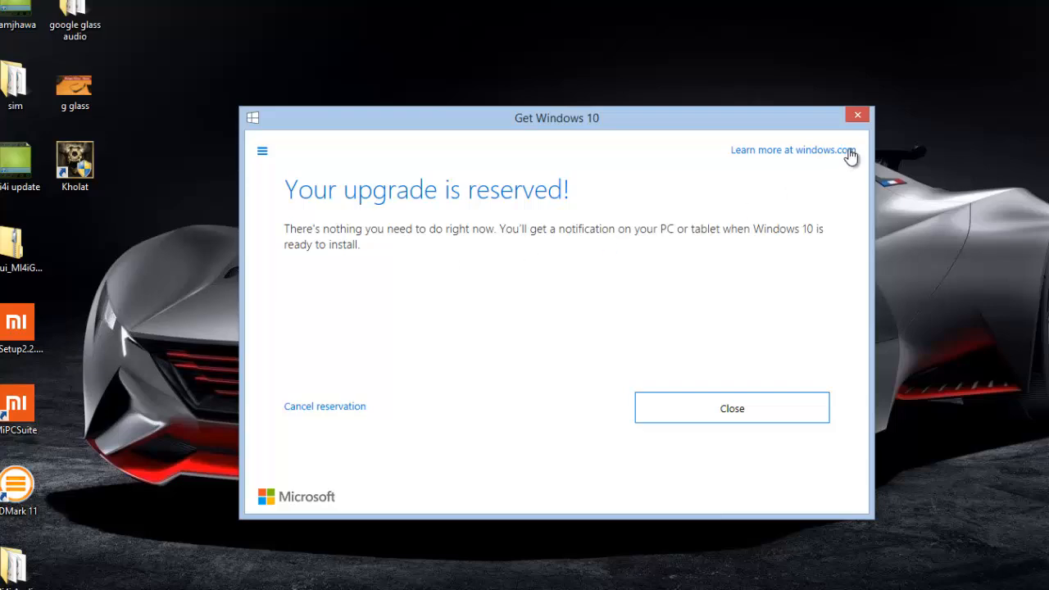
{"action": "left_click", "coordinate": [731, 408]}
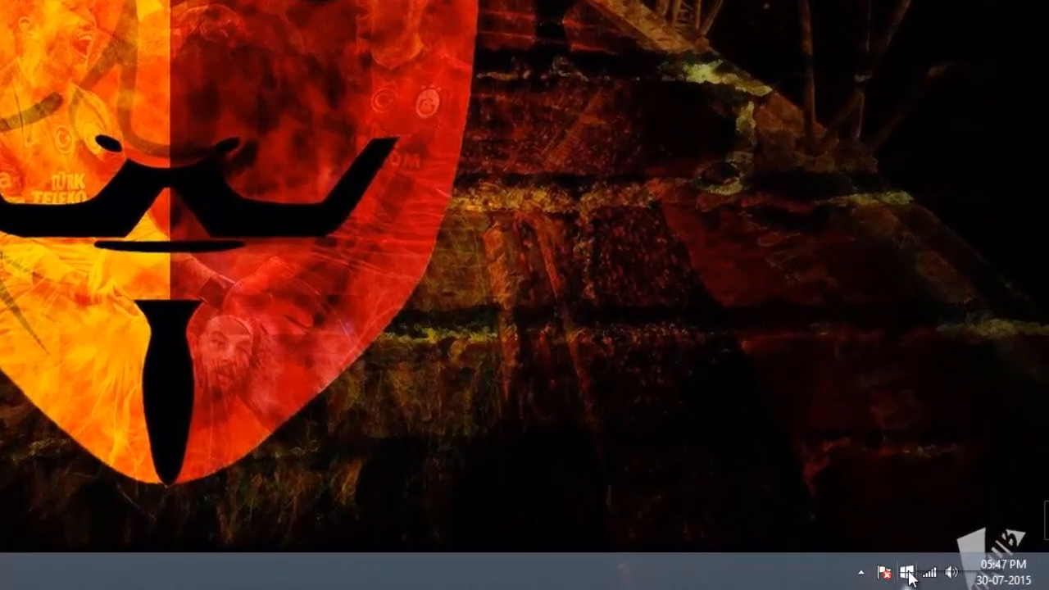
Step: Reopen Get Windows 10 from the tray, return to the thank-you slide, and visit windows.com
{"action": "left_click", "coordinate": [901, 572]}
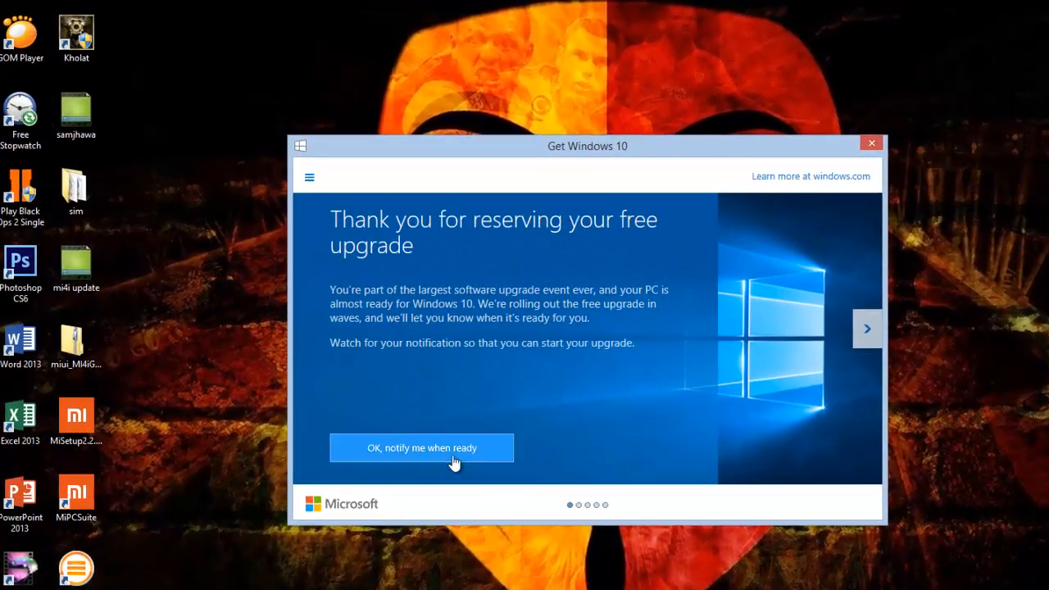
{"action": "left_click", "coordinate": [867, 327]}
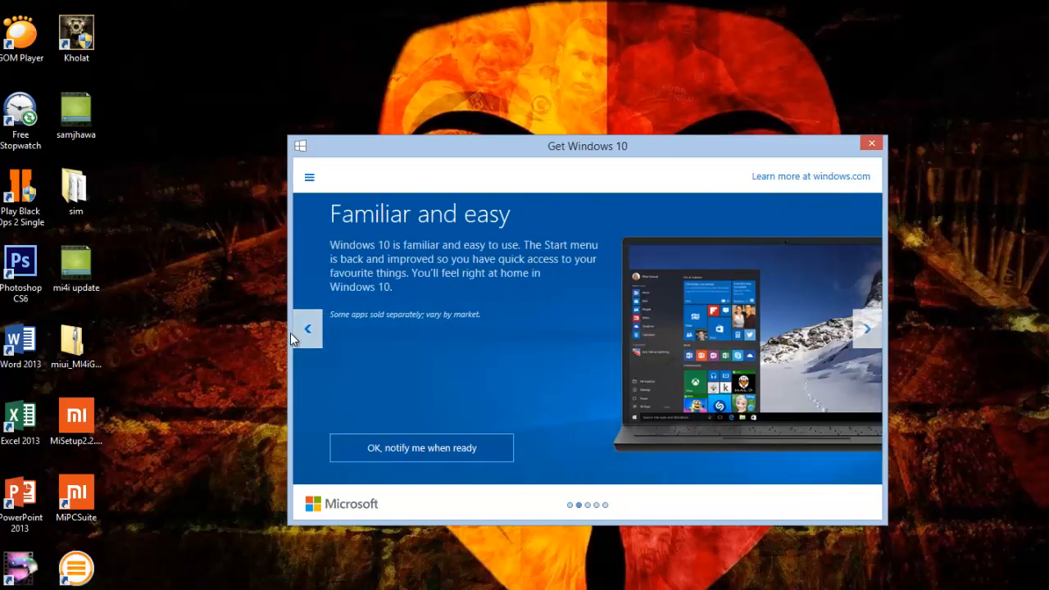
{"action": "left_click", "coordinate": [307, 327]}
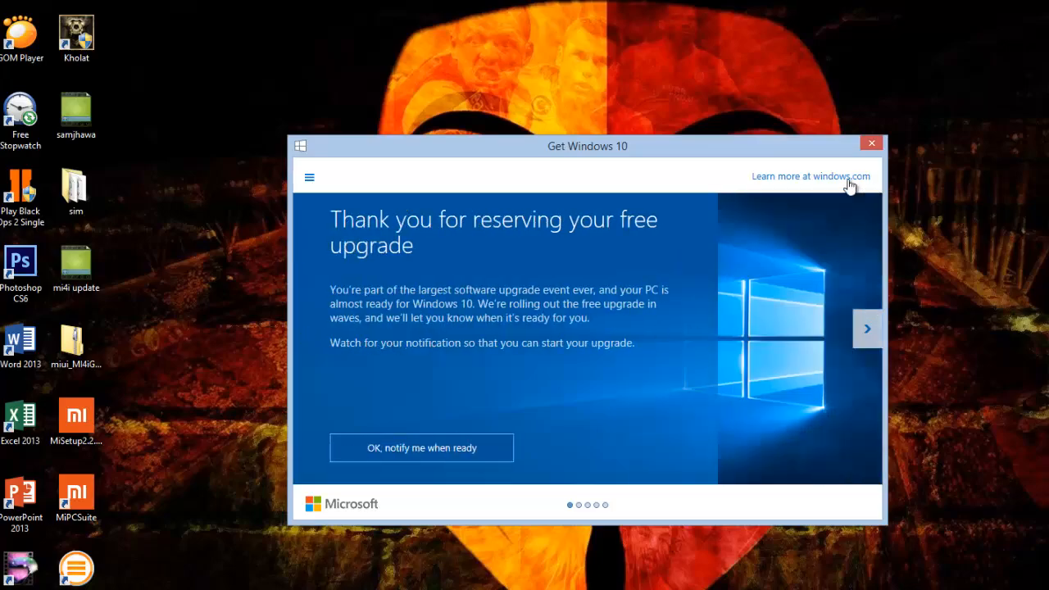
{"action": "left_click", "coordinate": [811, 177]}
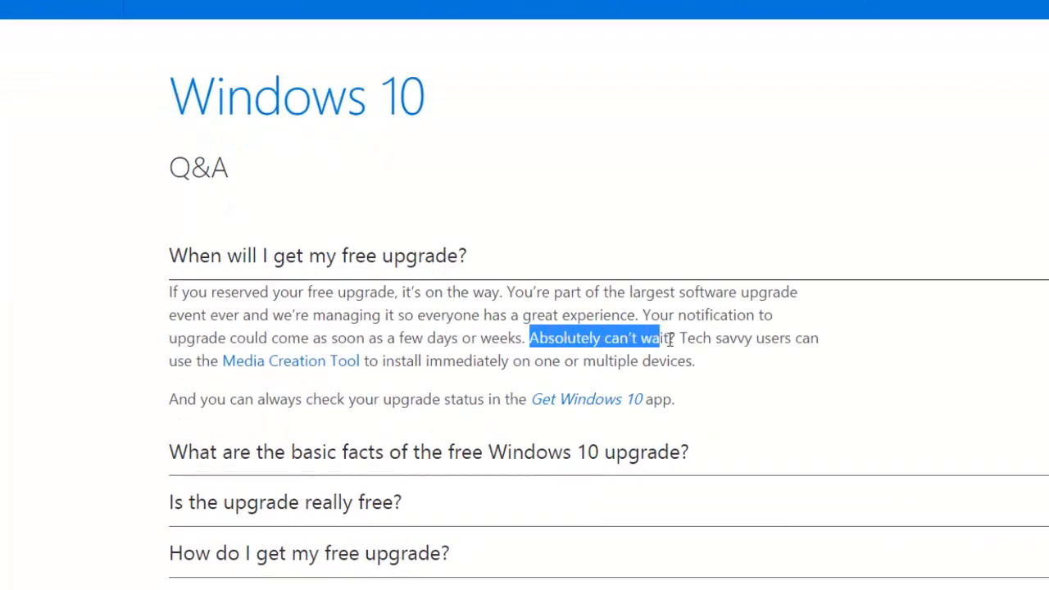
Step: Follow the Q&A's Media Creation Tool link and scroll to the Download Tool Now buttons
{"action": "left_click_drag", "start_coordinate": [648, 337], "coordinate": [818, 338]}
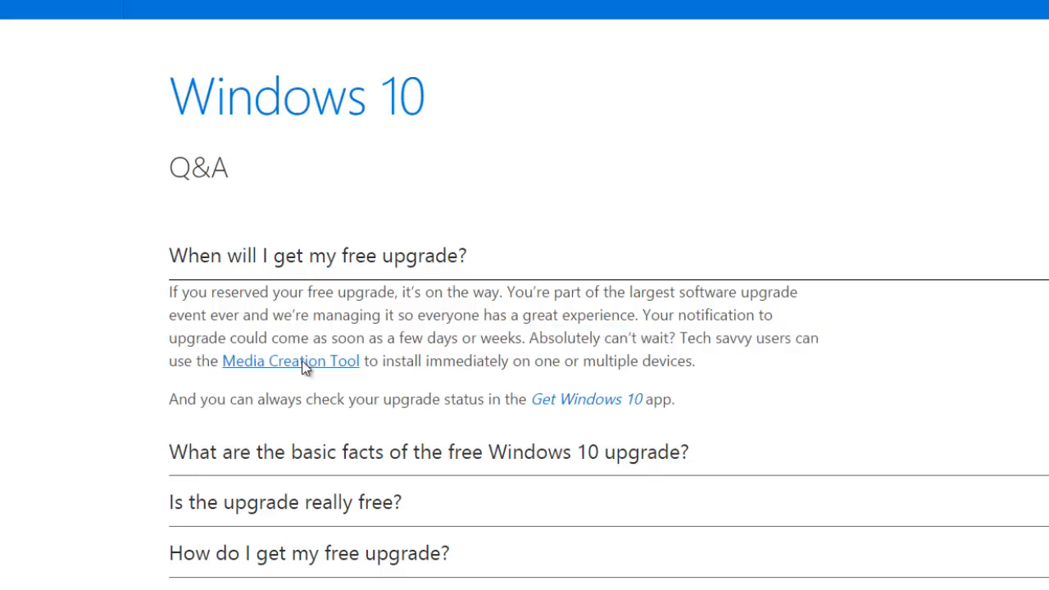
{"action": "left_click", "coordinate": [290, 361]}
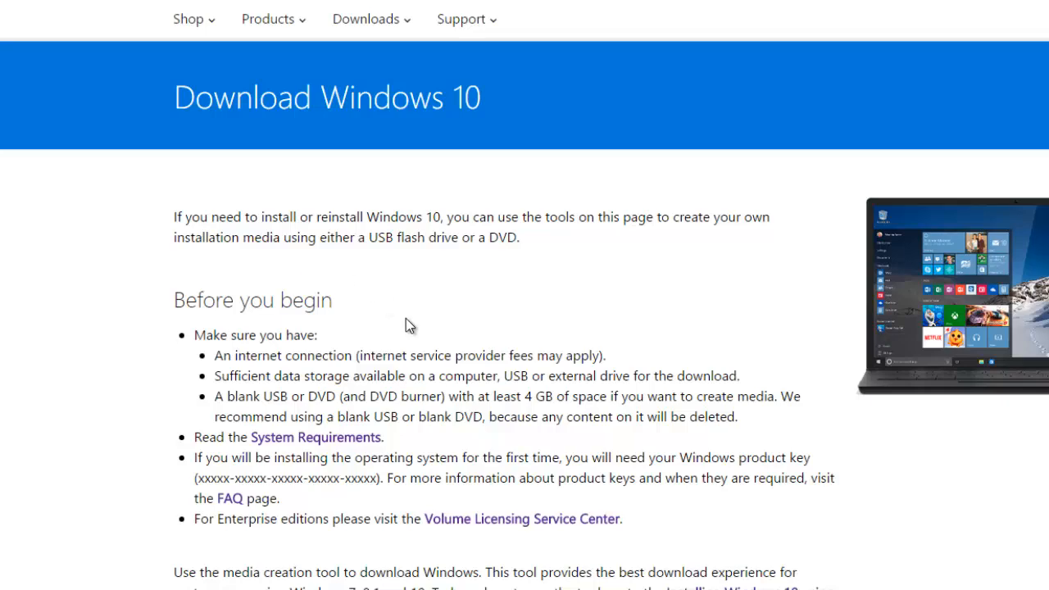
{"action": "scroll", "scroll_direction": "down", "scroll_amount": 3}
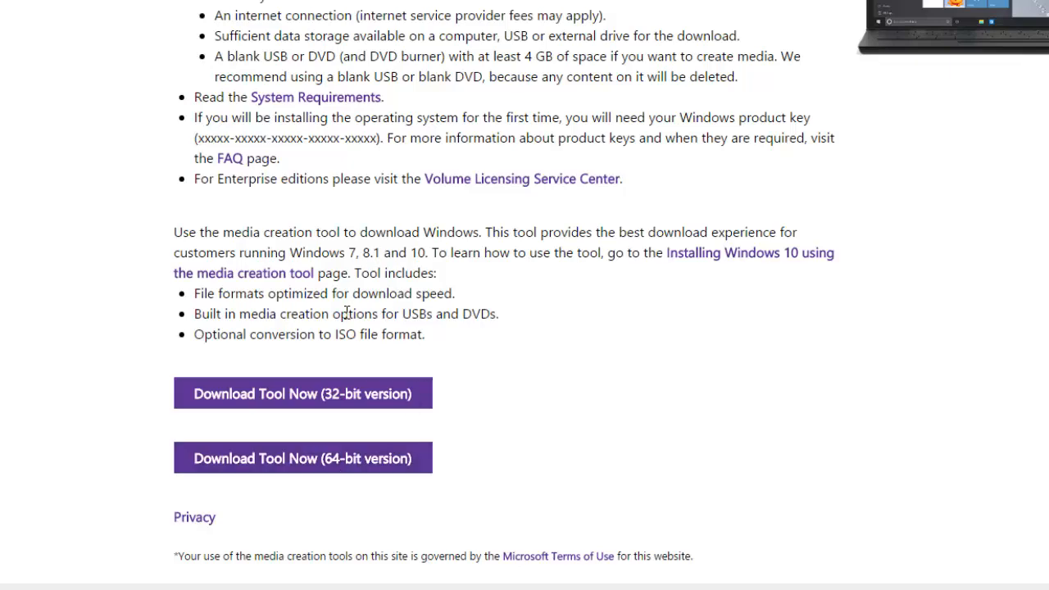
{"action": "scroll", "scroll_direction": "down", "scroll_amount": 3}
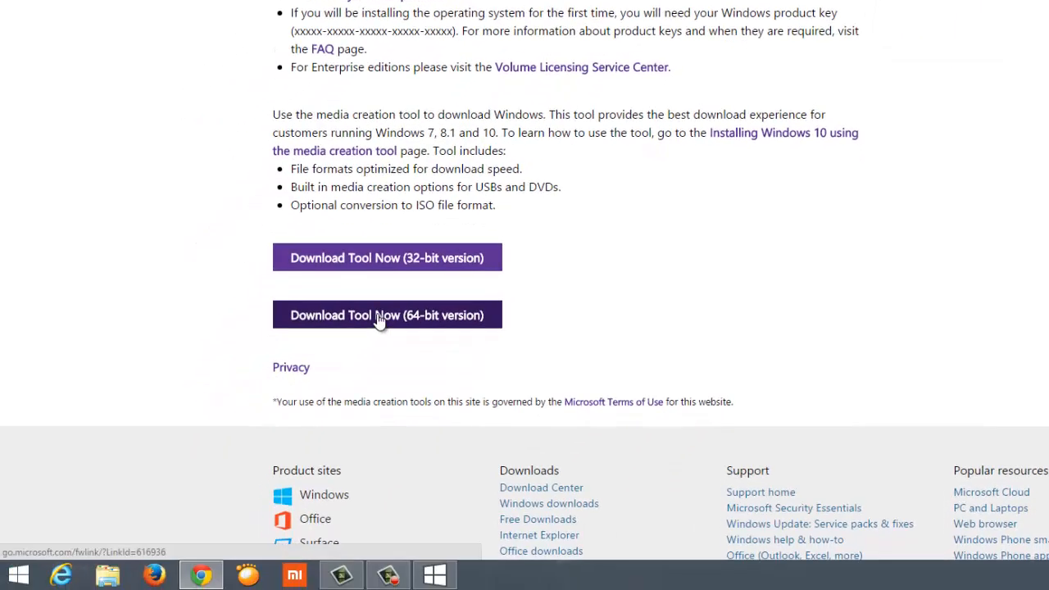
Step: Download the 64-bit MediaCreationTool and run it from Chrome's download bar
{"action": "left_click", "coordinate": [386, 314]}
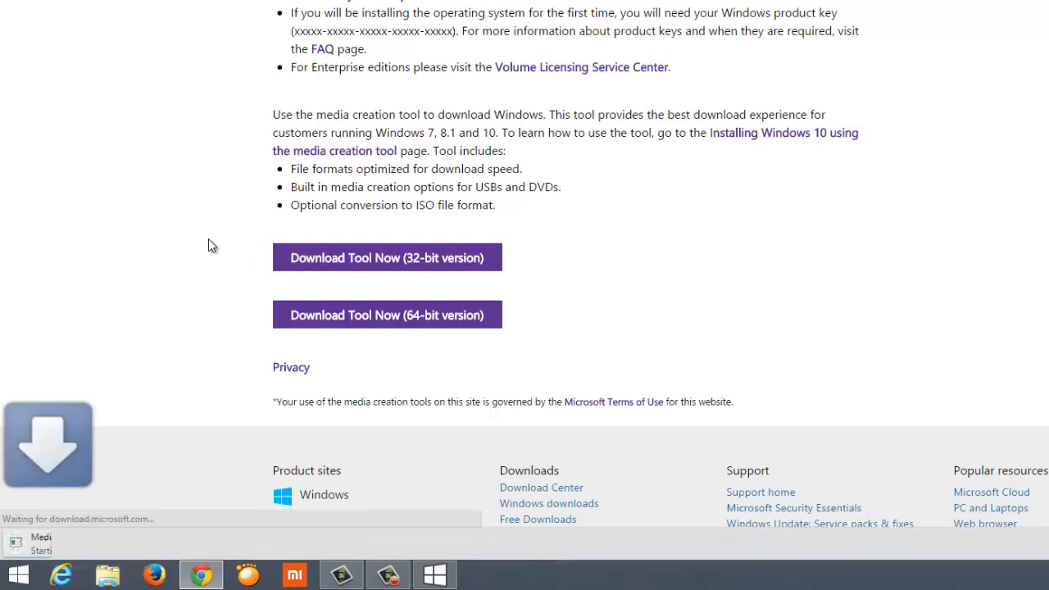
{"action": "left_click", "coordinate": [386, 315]}
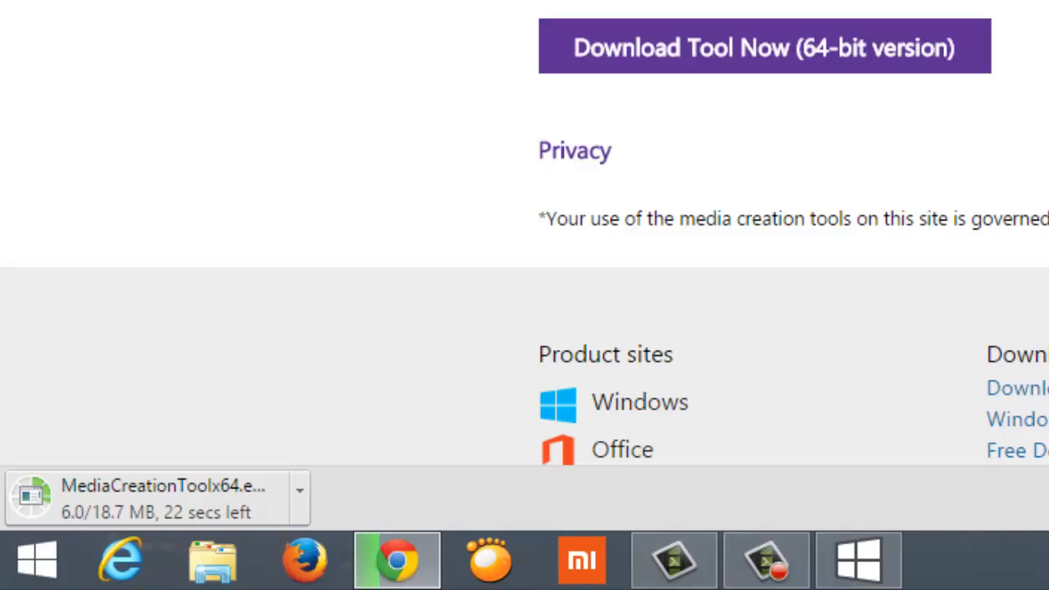
{"action": "scroll", "scroll_direction": "up", "scroll_amount": 3}
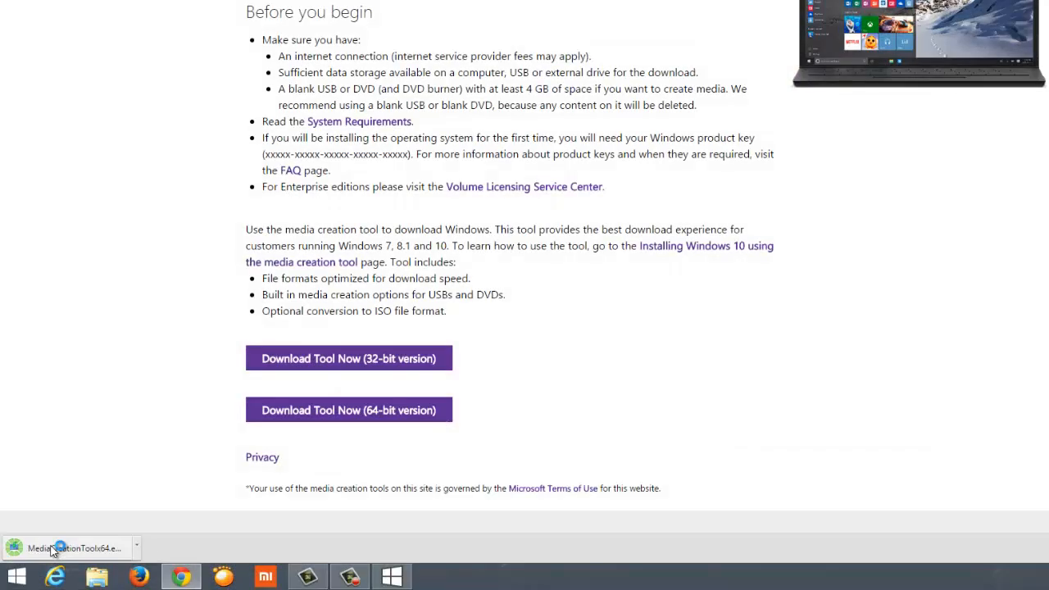
{"action": "left_click", "coordinate": [69, 548]}
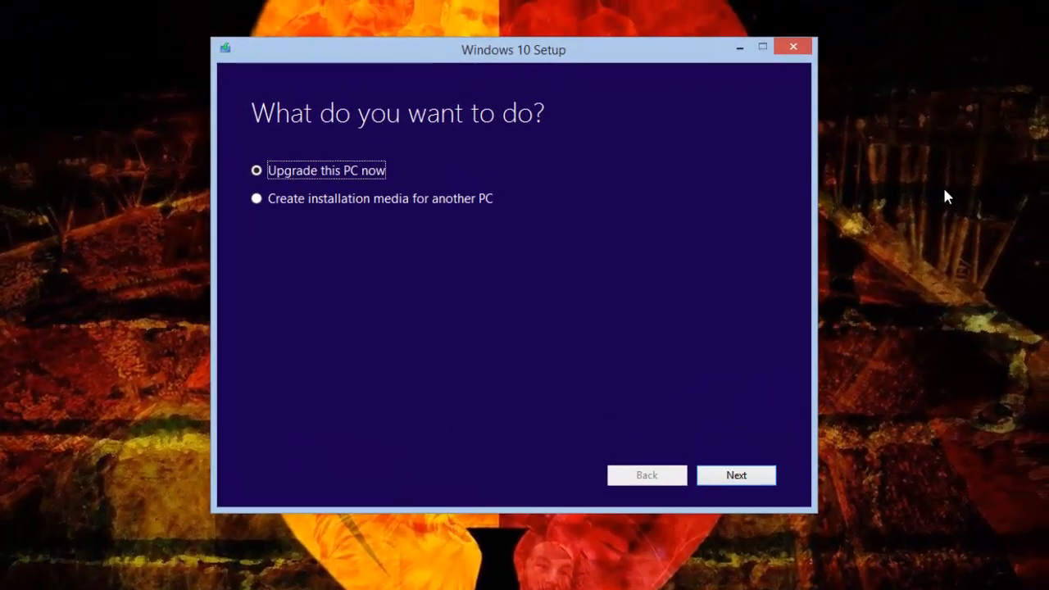
{"action": "mouse_move", "coordinate": [484, 208]}
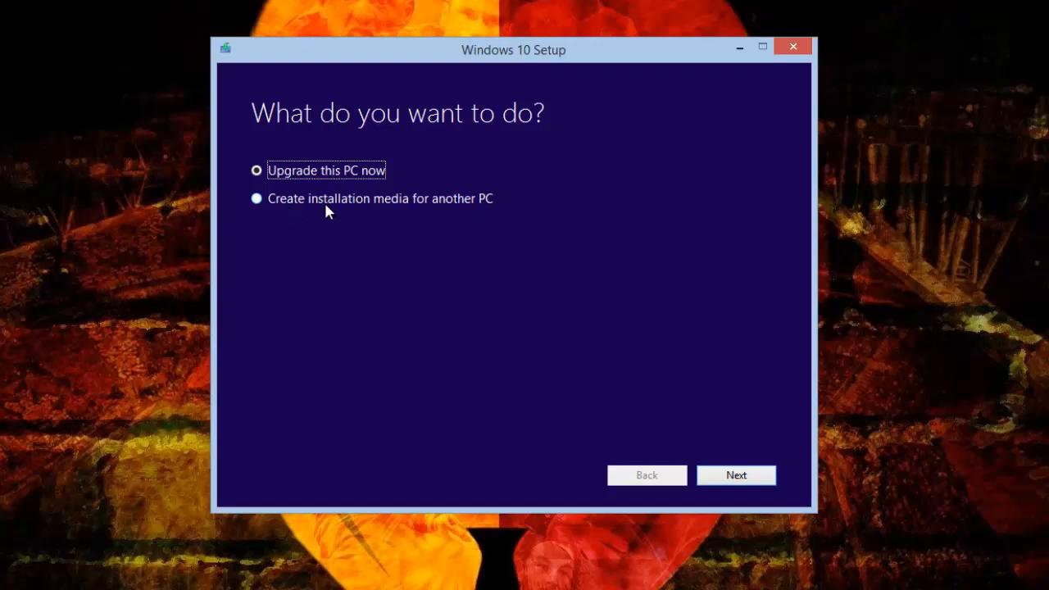
{"action": "mouse_move", "coordinate": [325, 233]}
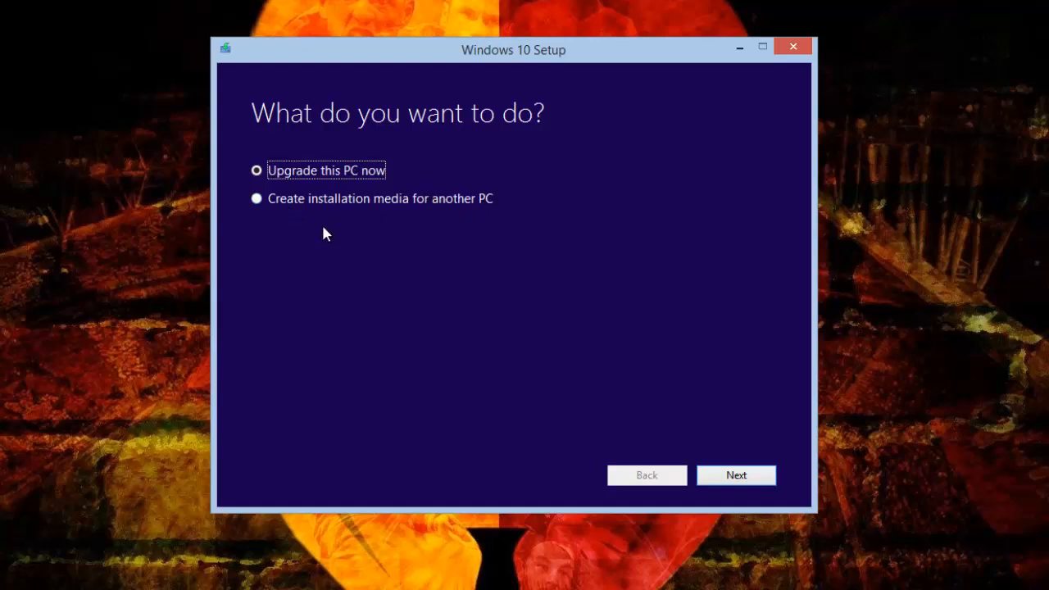
{"action": "mouse_move", "coordinate": [473, 200]}
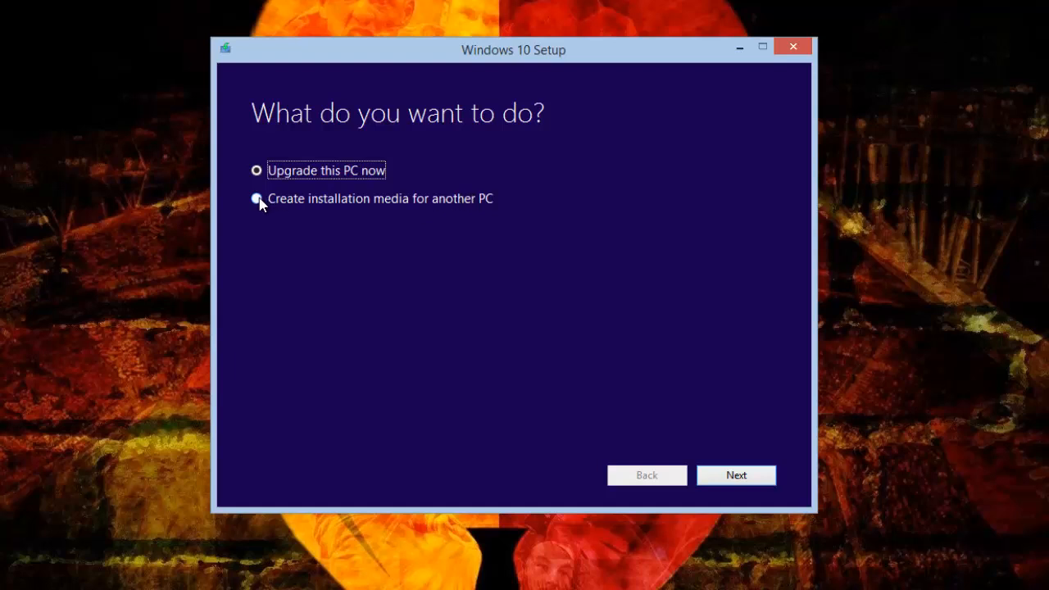
Step: Select 'Create installation media for another PC'
{"action": "left_click", "coordinate": [256, 199]}
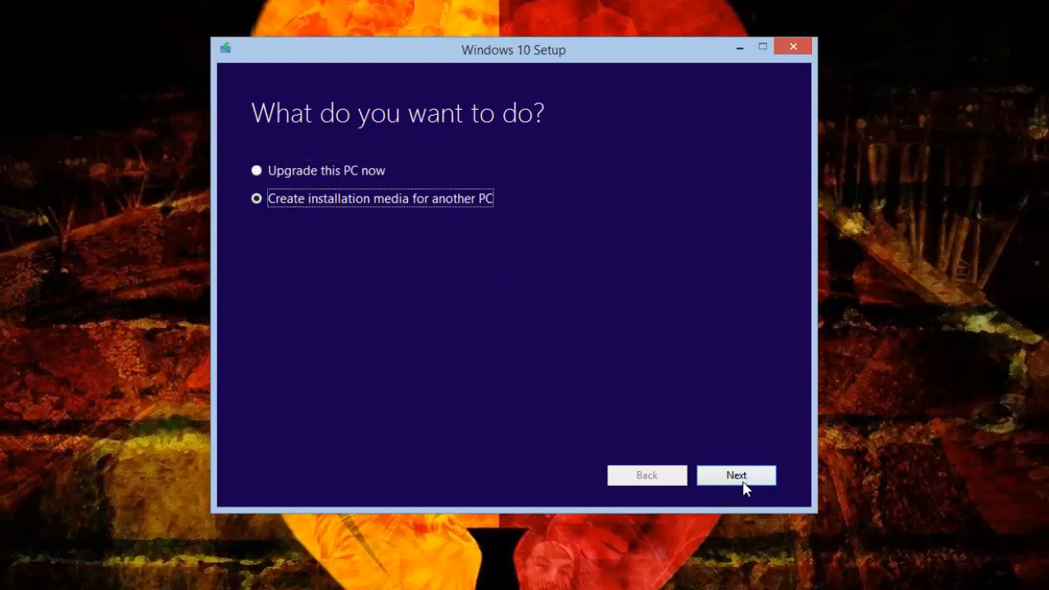
{"action": "mouse_move", "coordinate": [262, 246]}
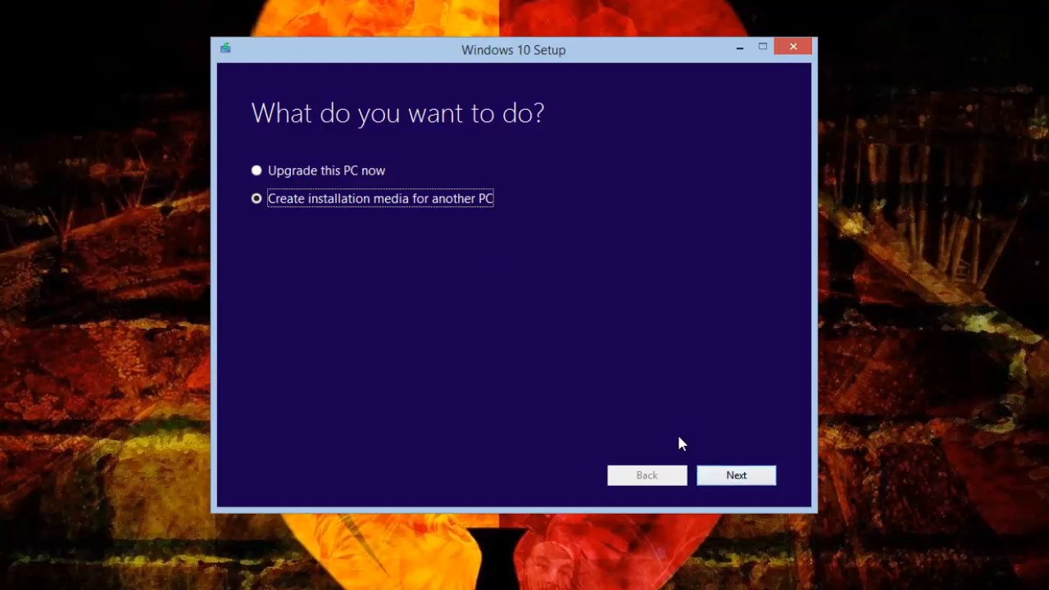
Step: Set the media to English (United States), Windows 10 Pro, 64-bit (x64)
{"action": "left_click", "coordinate": [735, 475]}
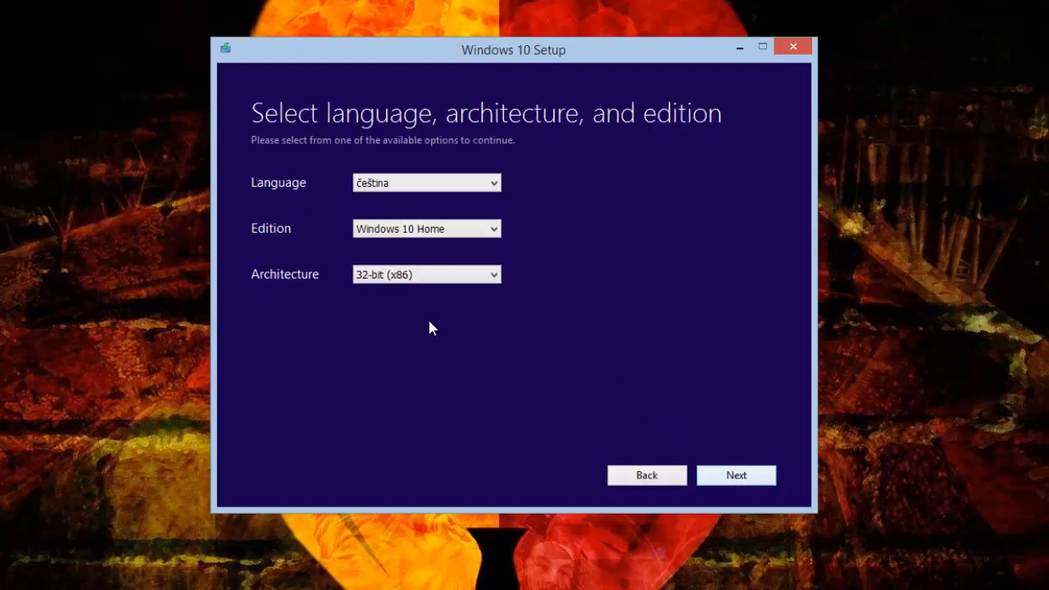
{"action": "left_click", "coordinate": [425, 183]}
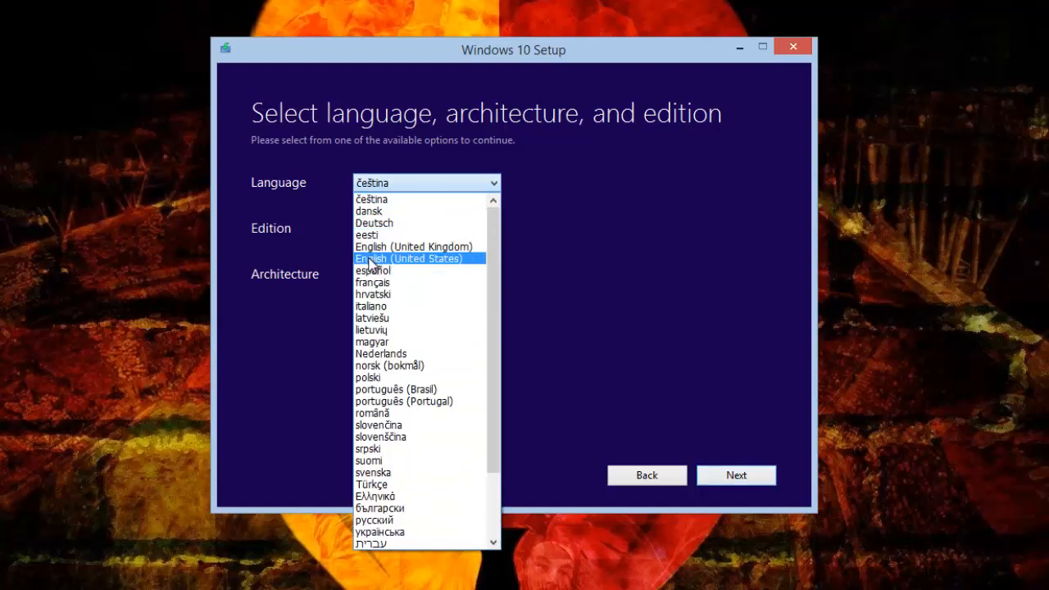
{"action": "left_click", "coordinate": [408, 258]}
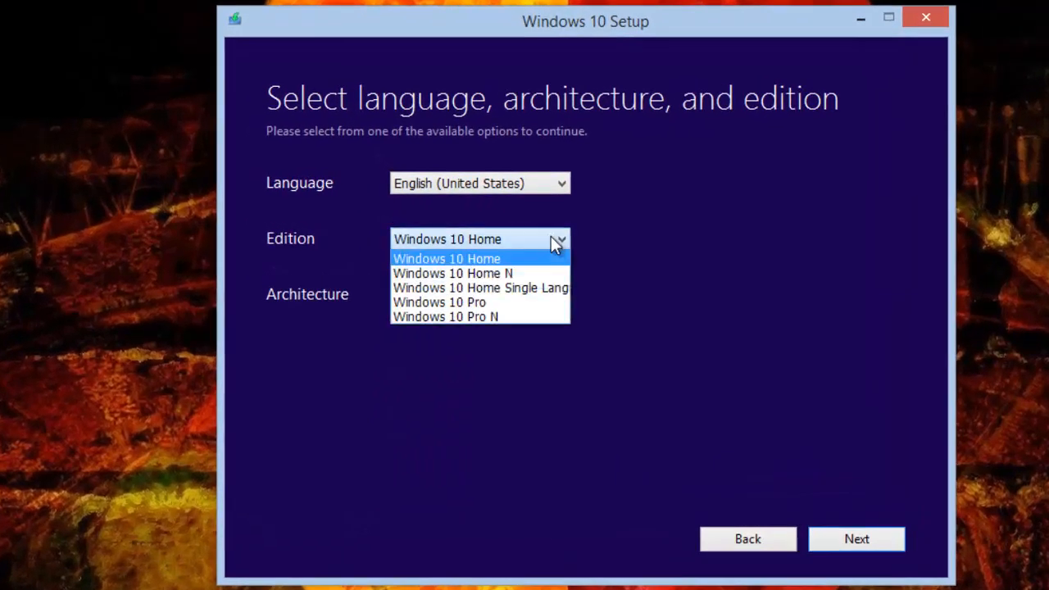
{"action": "left_click", "coordinate": [439, 302]}
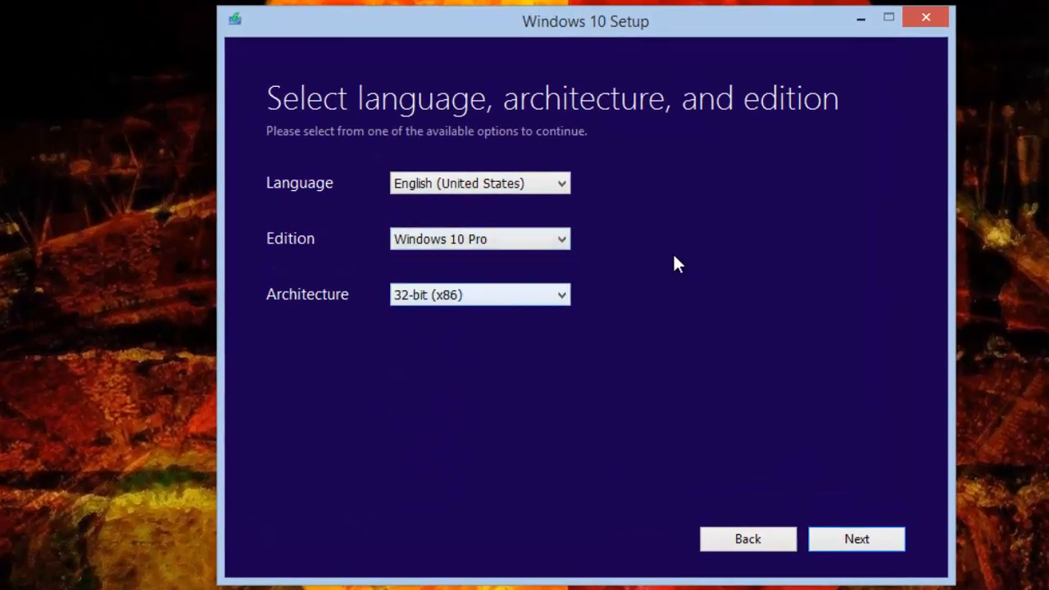
{"action": "left_click", "coordinate": [480, 294]}
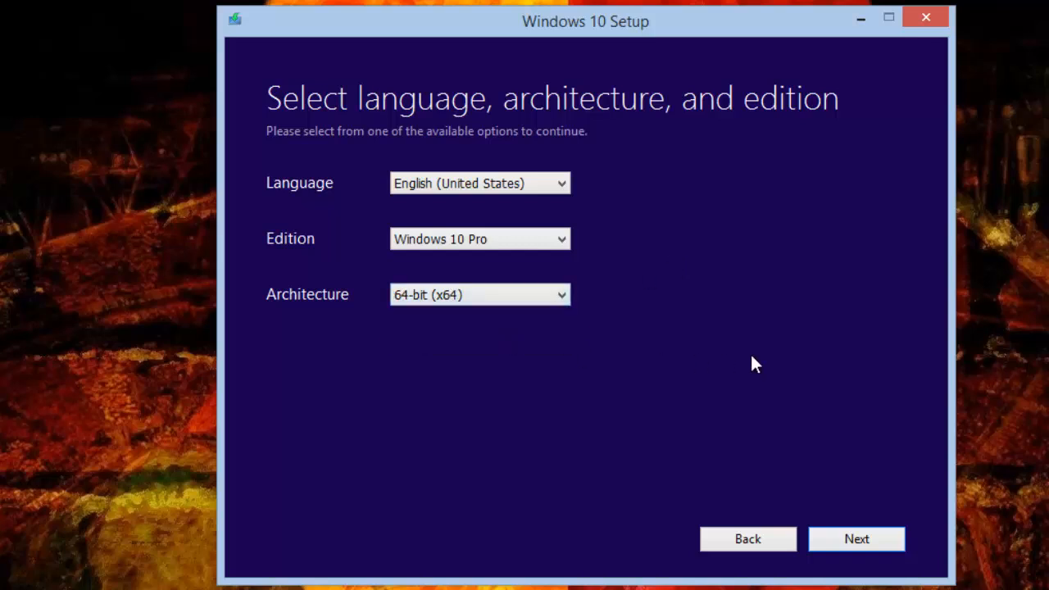
{"action": "left_click", "coordinate": [855, 539]}
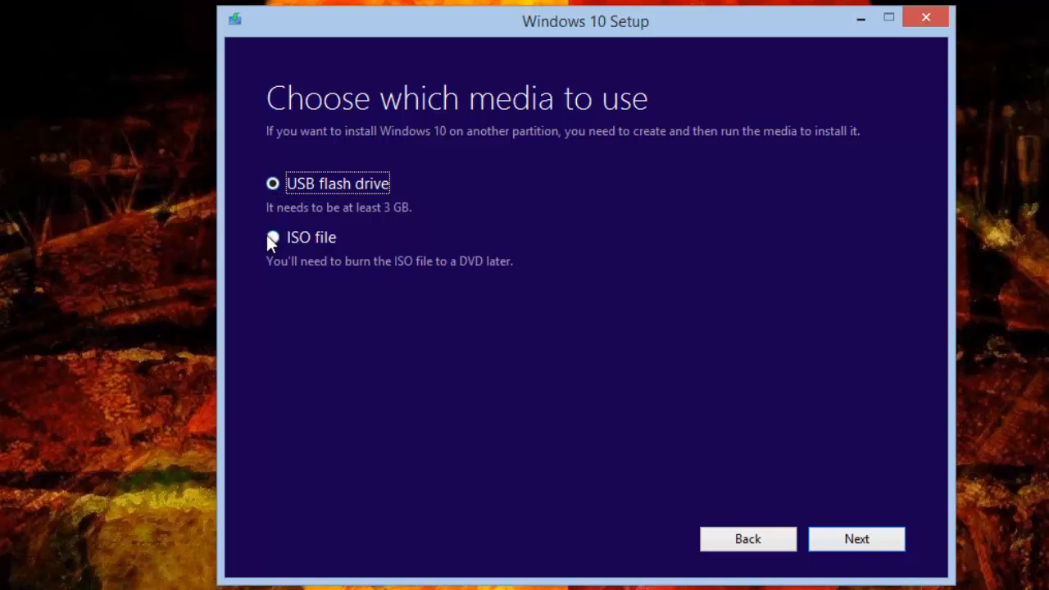
Step: Try USB flash drive, find no drive, then go back and choose ISO file
{"action": "left_click", "coordinate": [272, 236]}
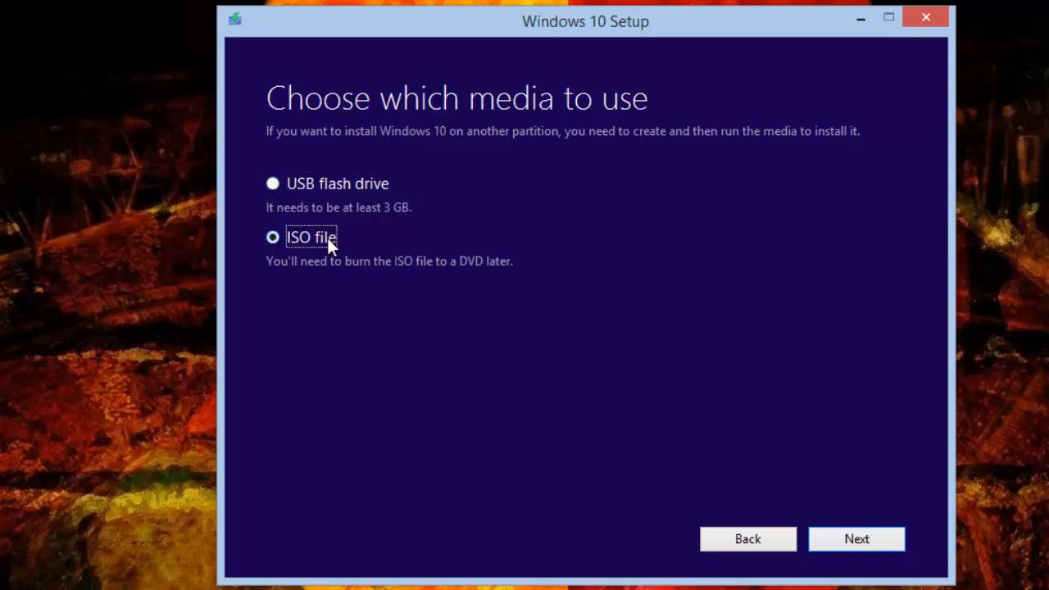
{"action": "mouse_move", "coordinate": [729, 255]}
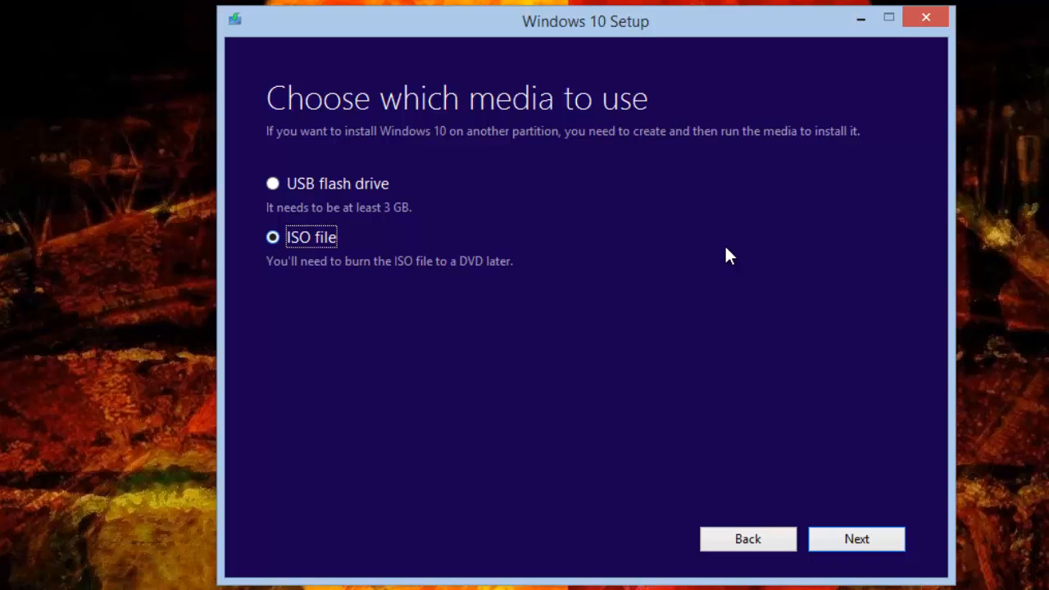
{"action": "mouse_move", "coordinate": [294, 203]}
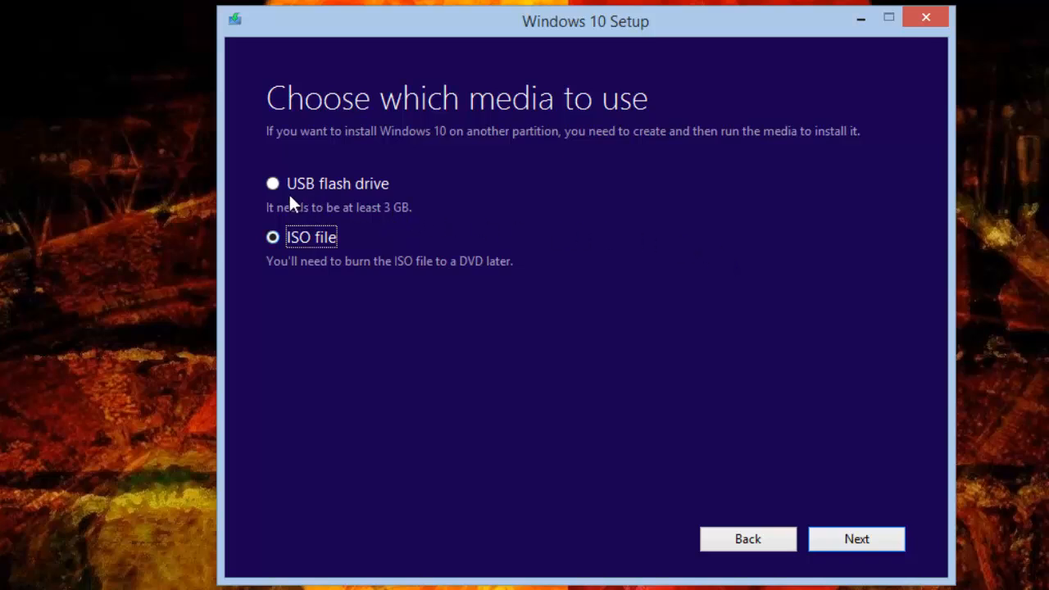
{"action": "left_click", "coordinate": [272, 183]}
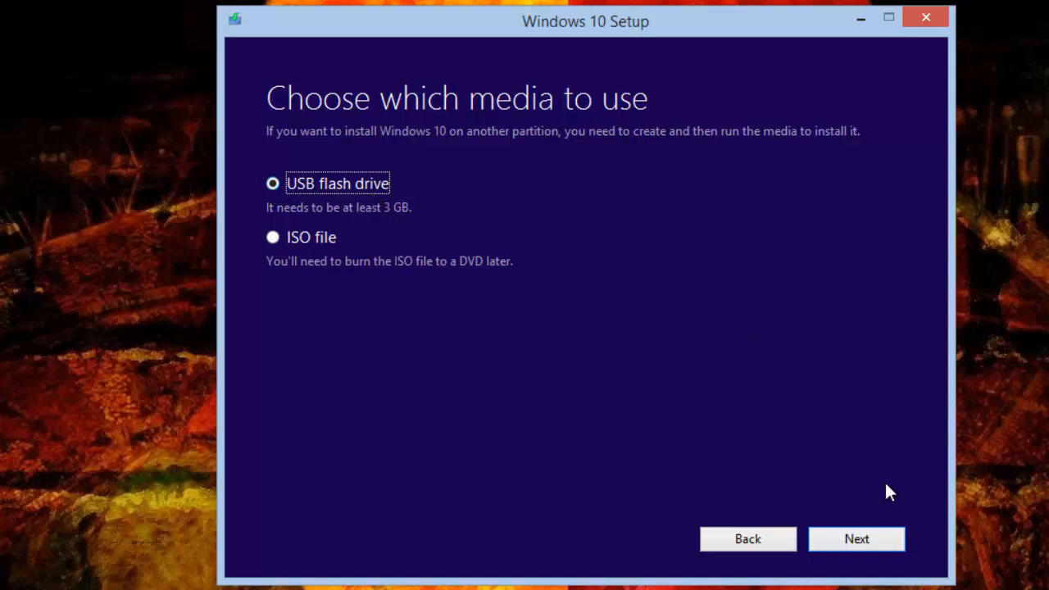
{"action": "left_click", "coordinate": [856, 539]}
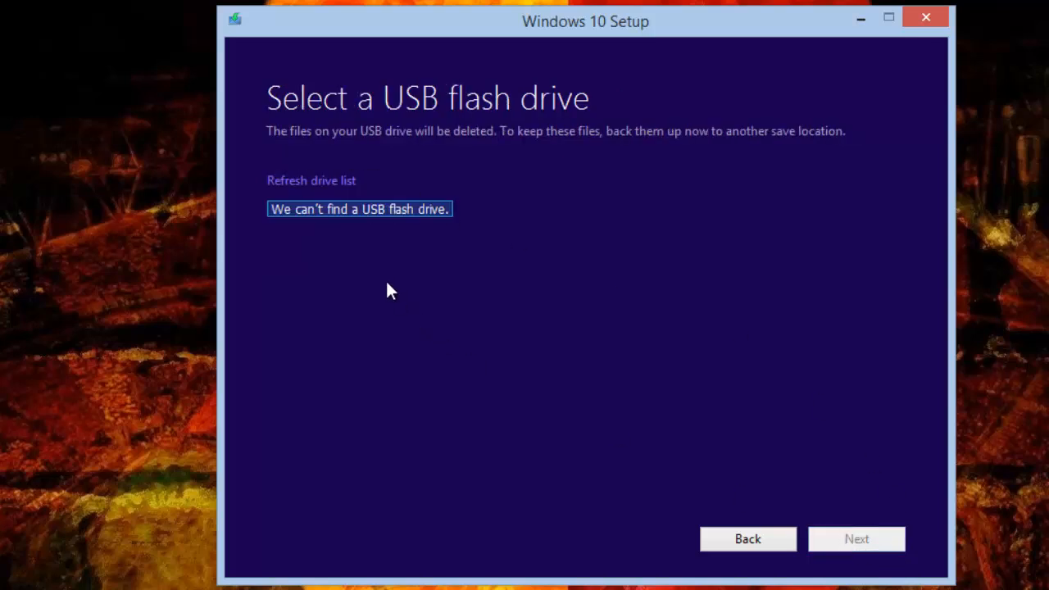
{"action": "mouse_move", "coordinate": [379, 265]}
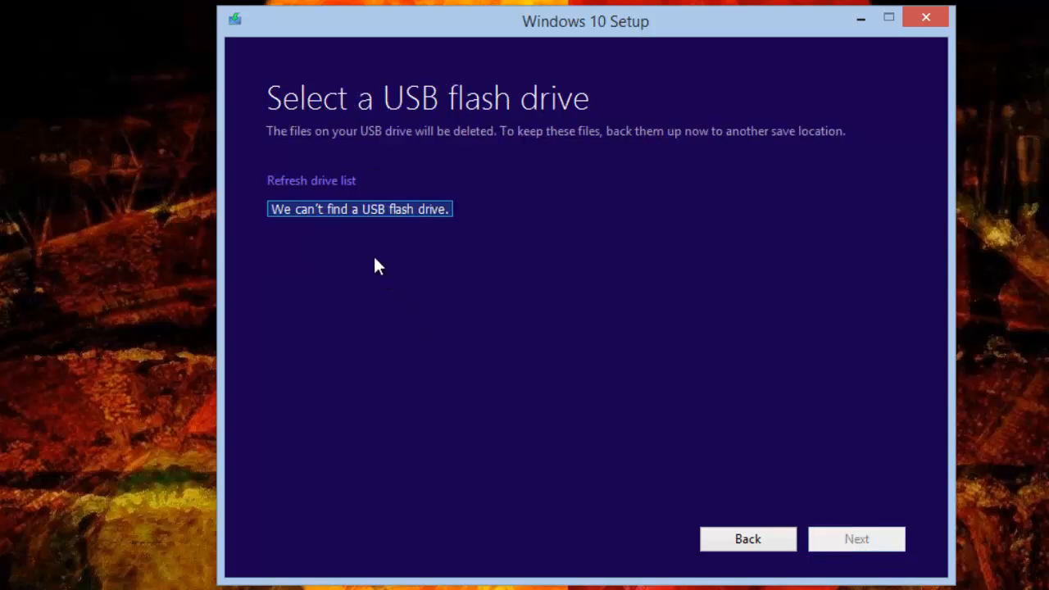
{"action": "left_click", "coordinate": [747, 538]}
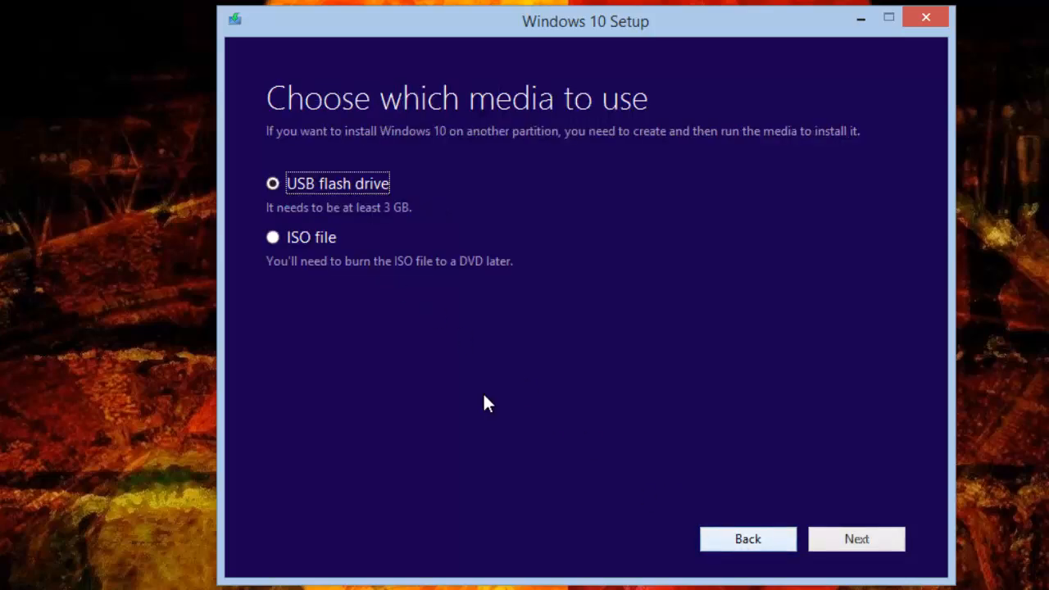
{"action": "left_click", "coordinate": [272, 237]}
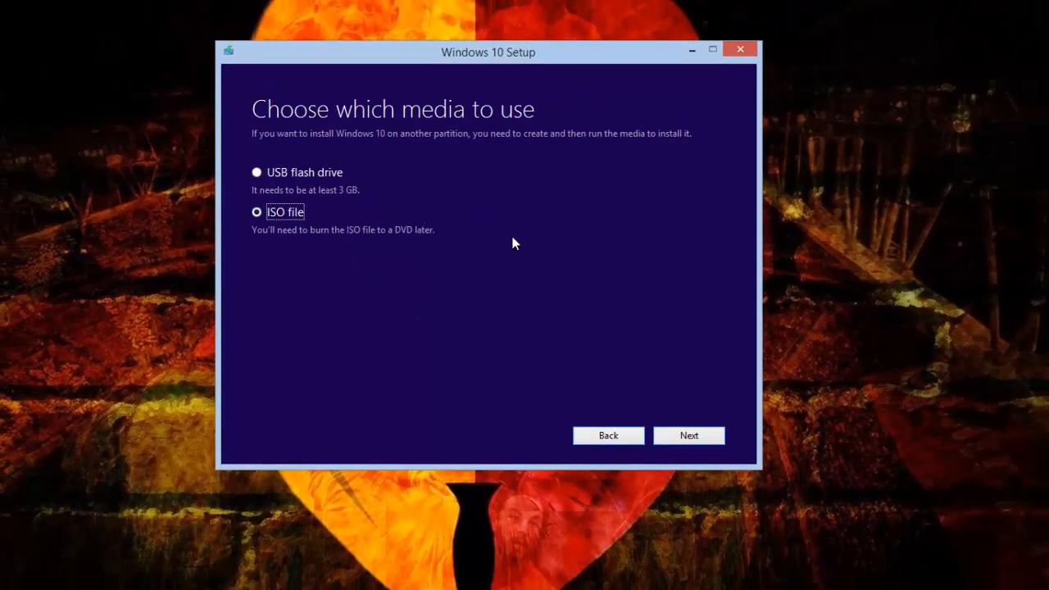
Step: Save the Windows 10 ISO on Data (D:) as 'Windows 10 Full'
{"action": "left_click", "coordinate": [688, 435]}
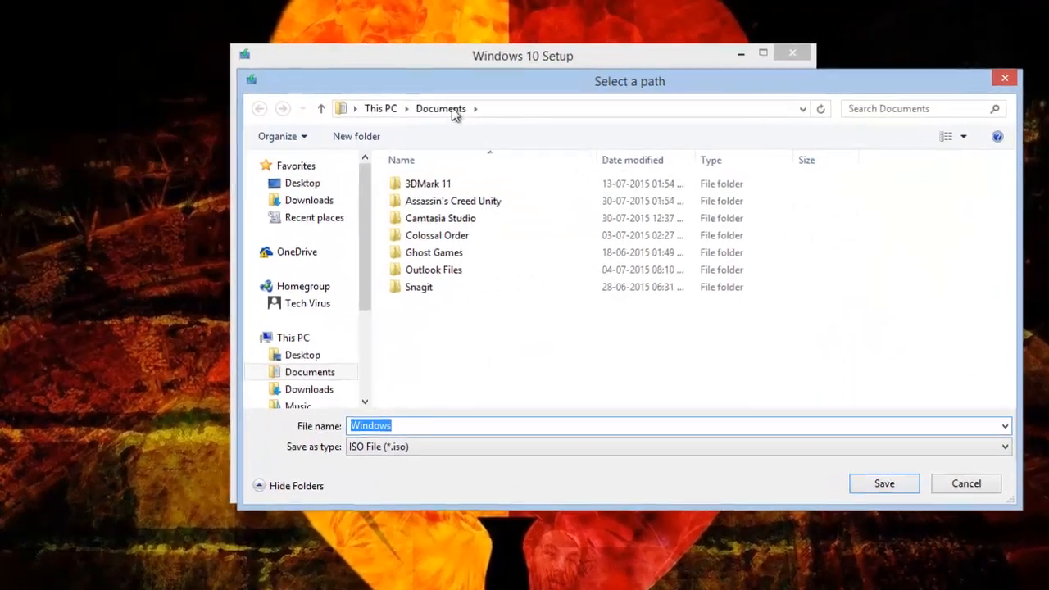
{"action": "scroll", "scroll_direction": "down", "scroll_amount": 3}
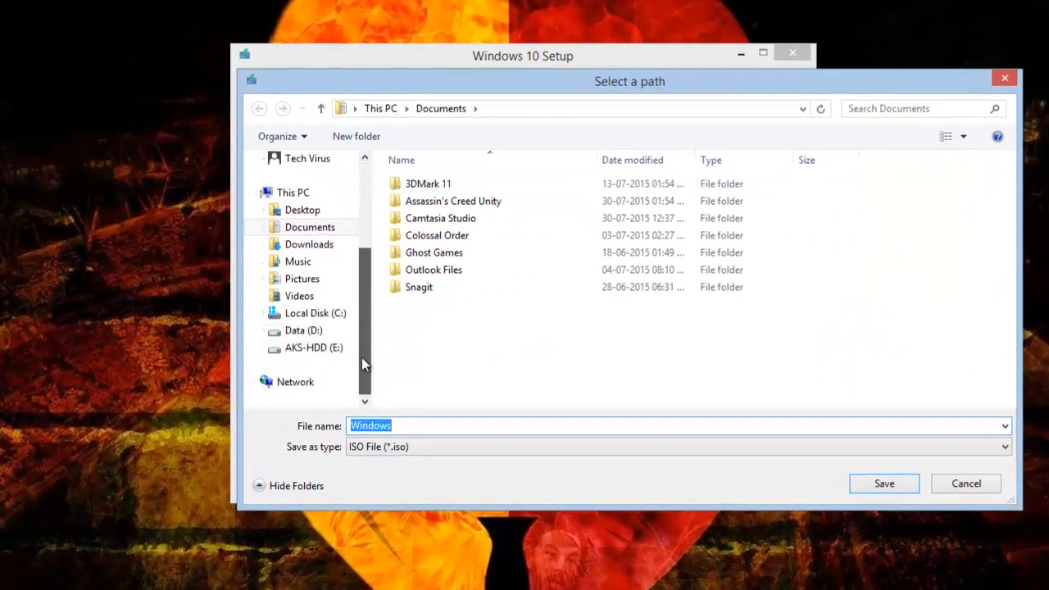
{"action": "left_click", "coordinate": [302, 330]}
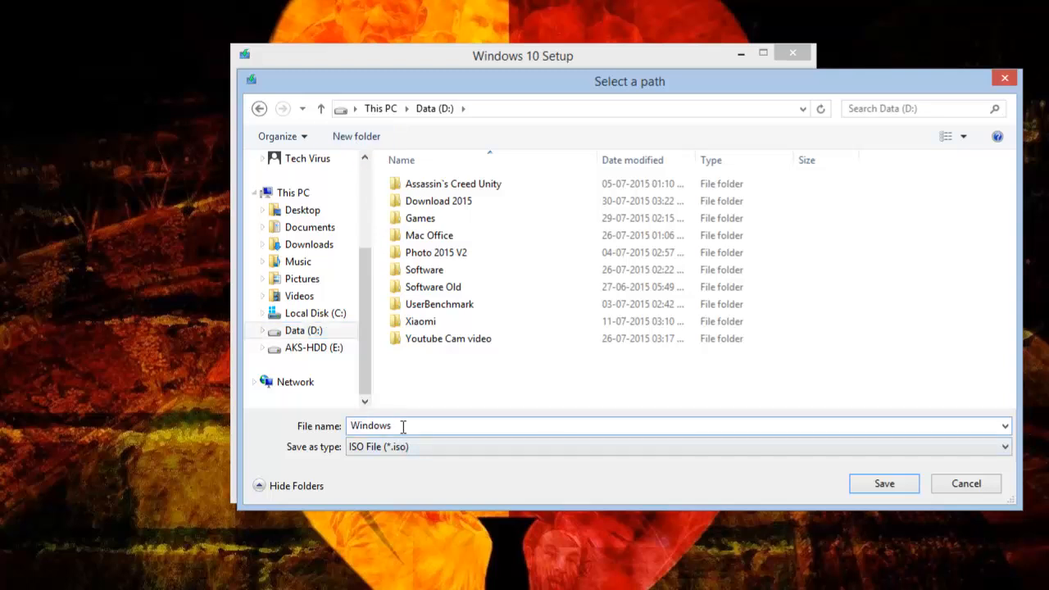
{"action": "type", "text": "10"}
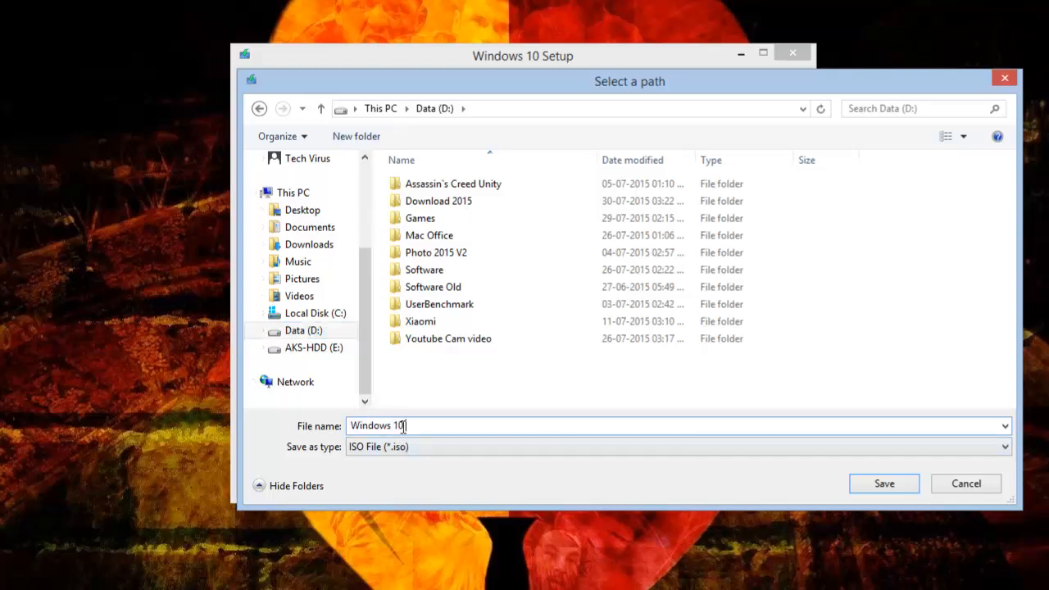
{"action": "type", "text": "Full"}
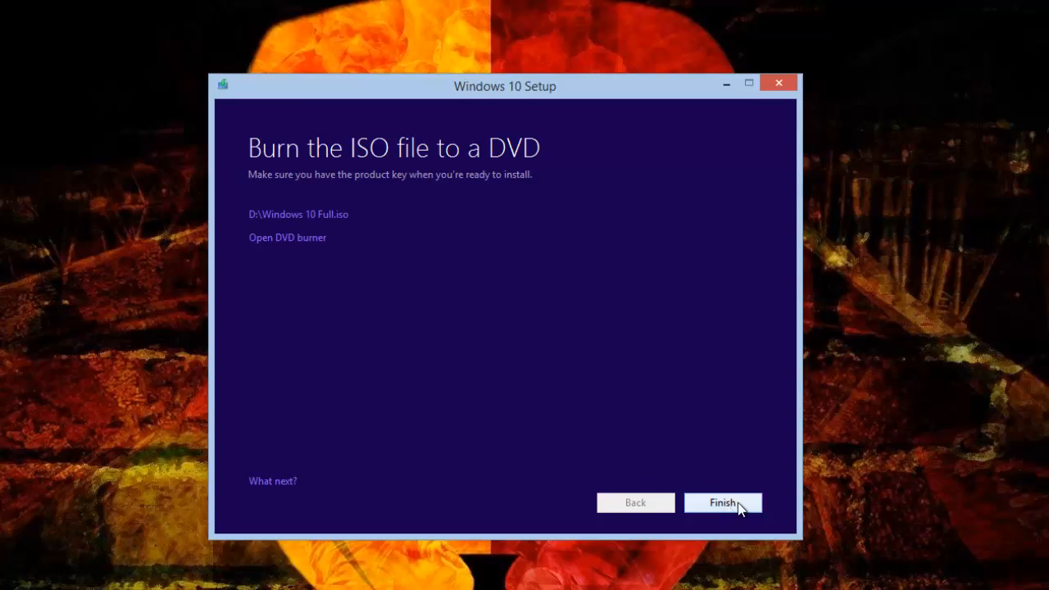
{"action": "mouse_move", "coordinate": [410, 216]}
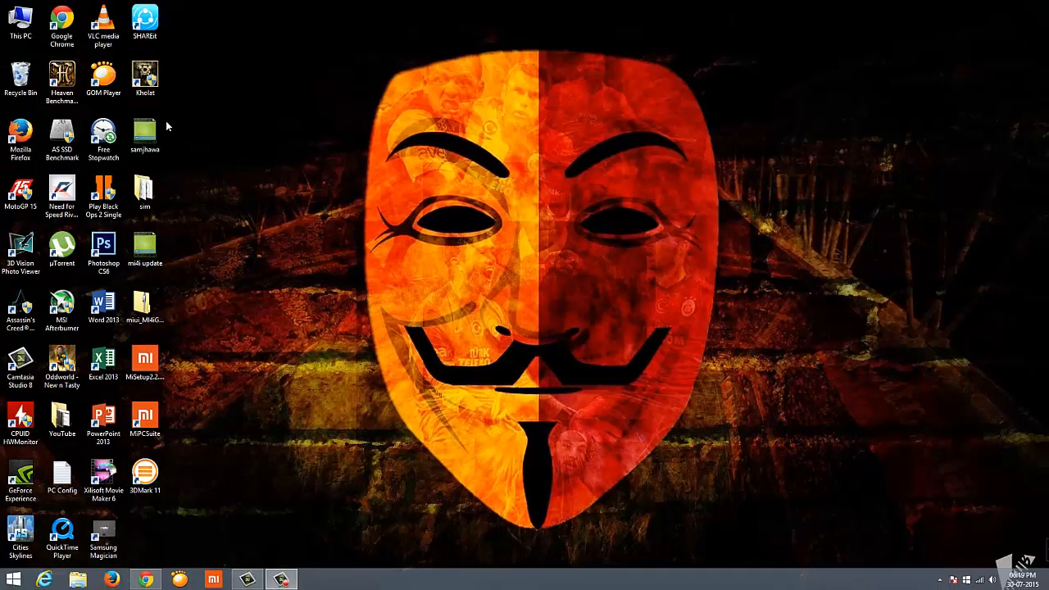
Step: Open This PC and select the Windows 10 Full disc image on Data (D:)
{"action": "double_click", "coordinate": [21, 20]}
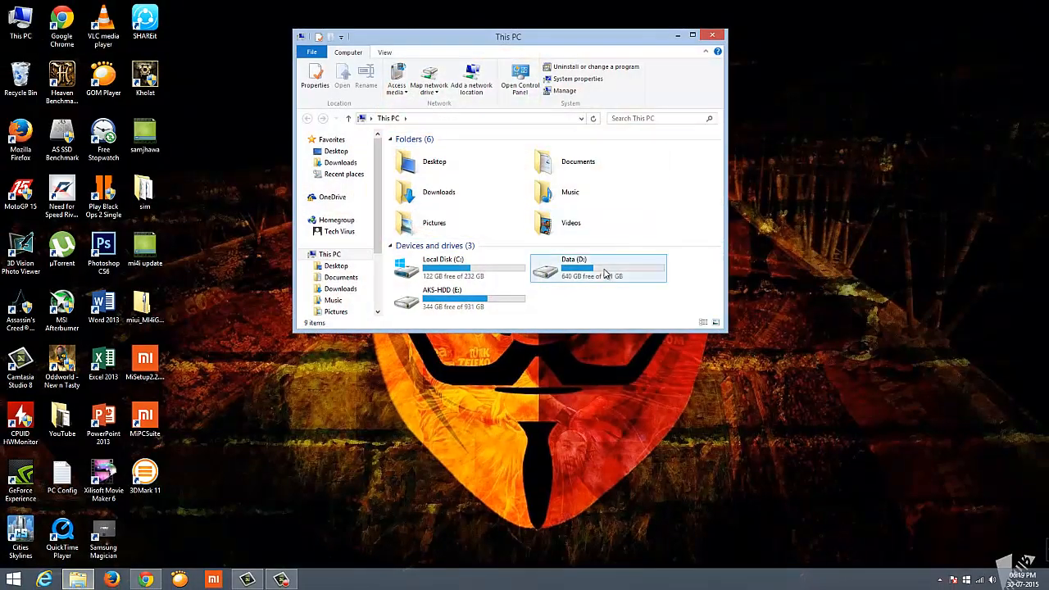
{"action": "double_click", "coordinate": [573, 268]}
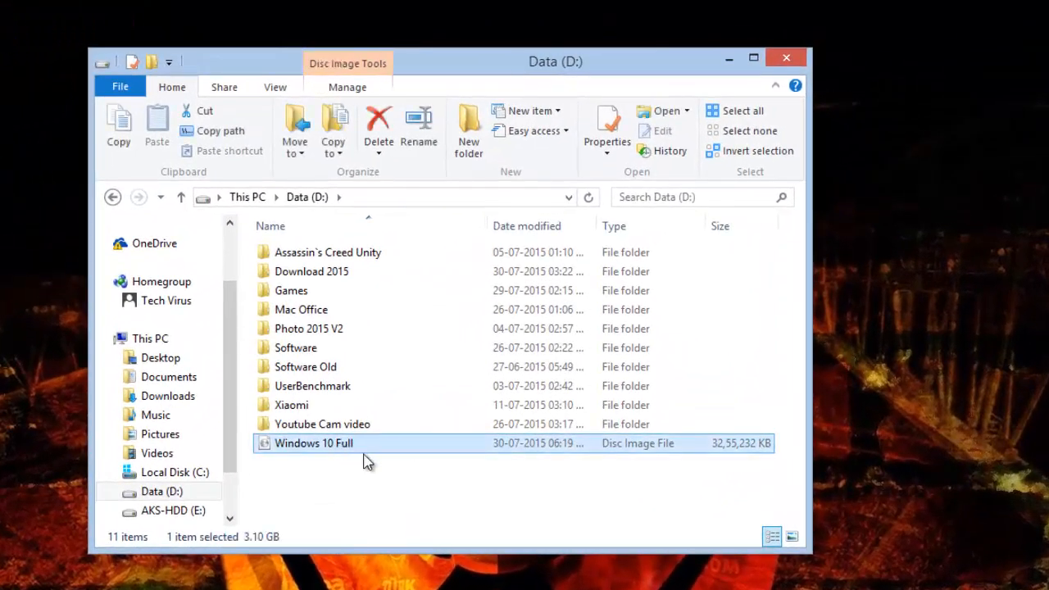
{"action": "mouse_move", "coordinate": [324, 449]}
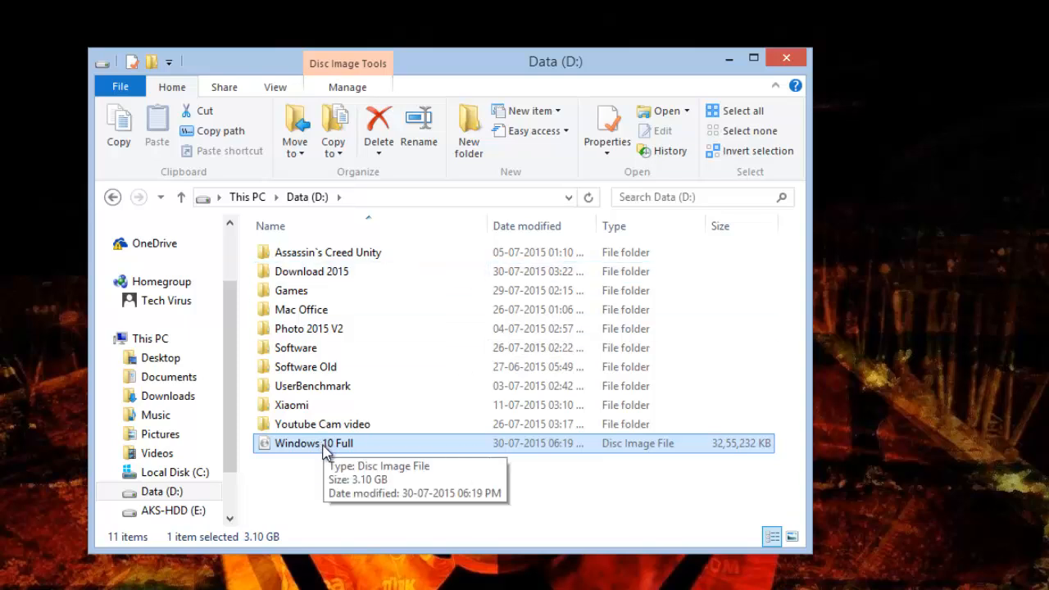
{"action": "mouse_move", "coordinate": [319, 451]}
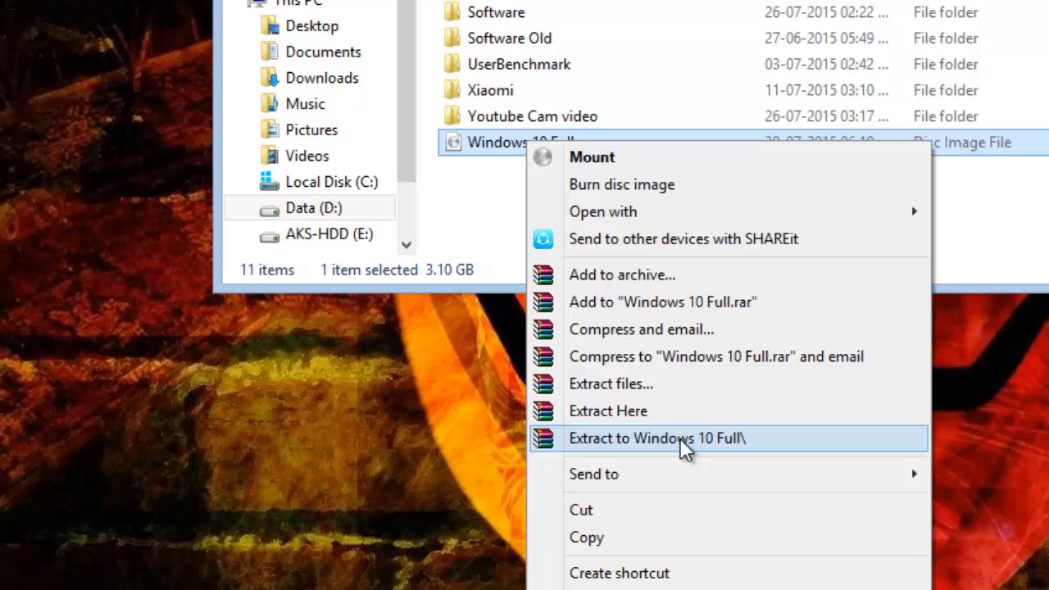
Step: Extract the Windows 10 Full image into a same-named folder and open that folder
{"action": "left_click", "coordinate": [655, 437]}
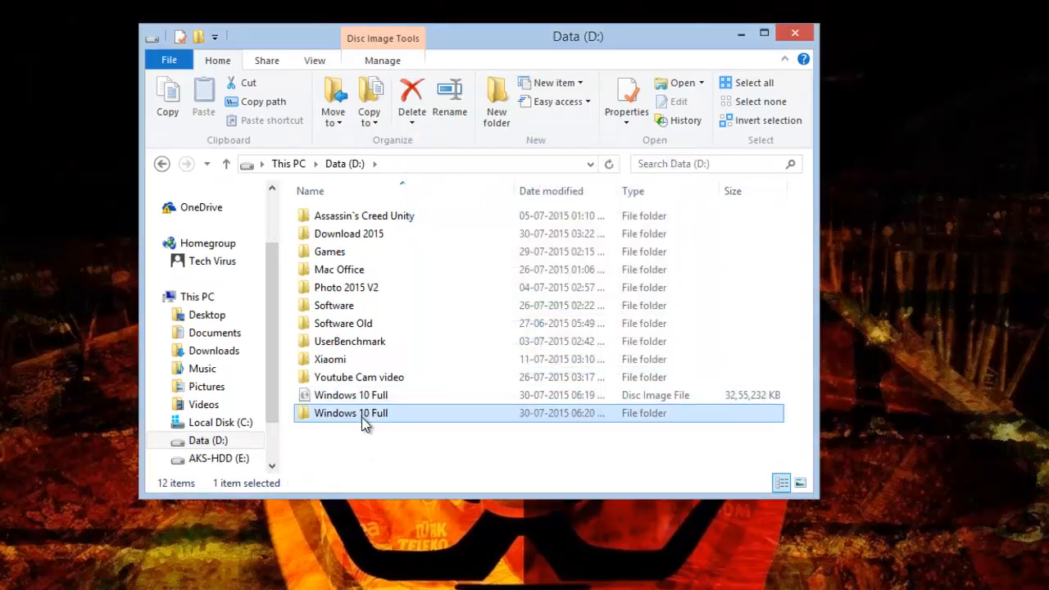
{"action": "double_click", "coordinate": [351, 413]}
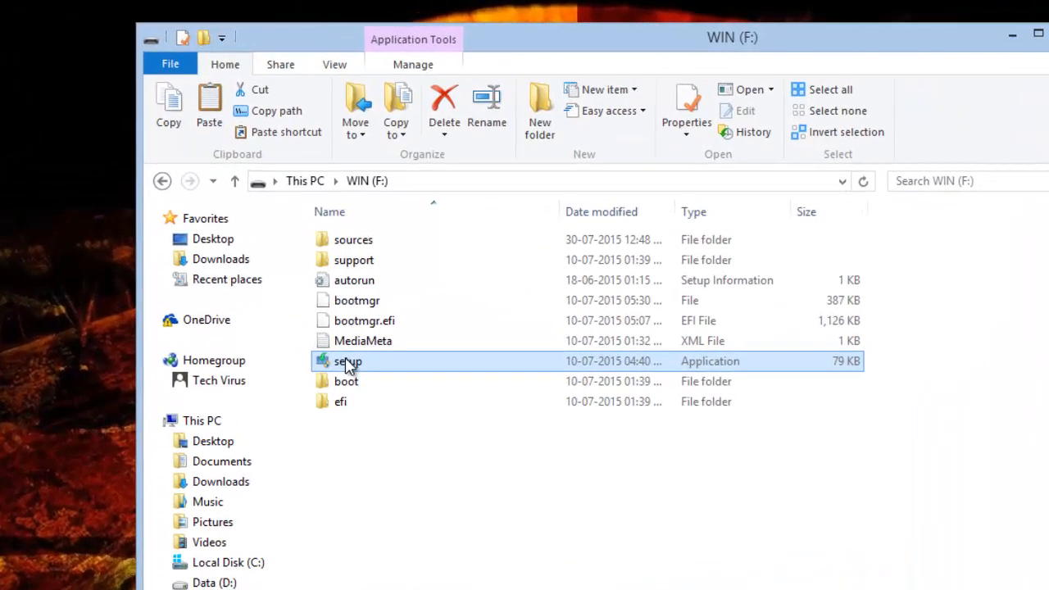
Step: Run setup.exe from the WIN (F:) drive
{"action": "double_click", "coordinate": [347, 361]}
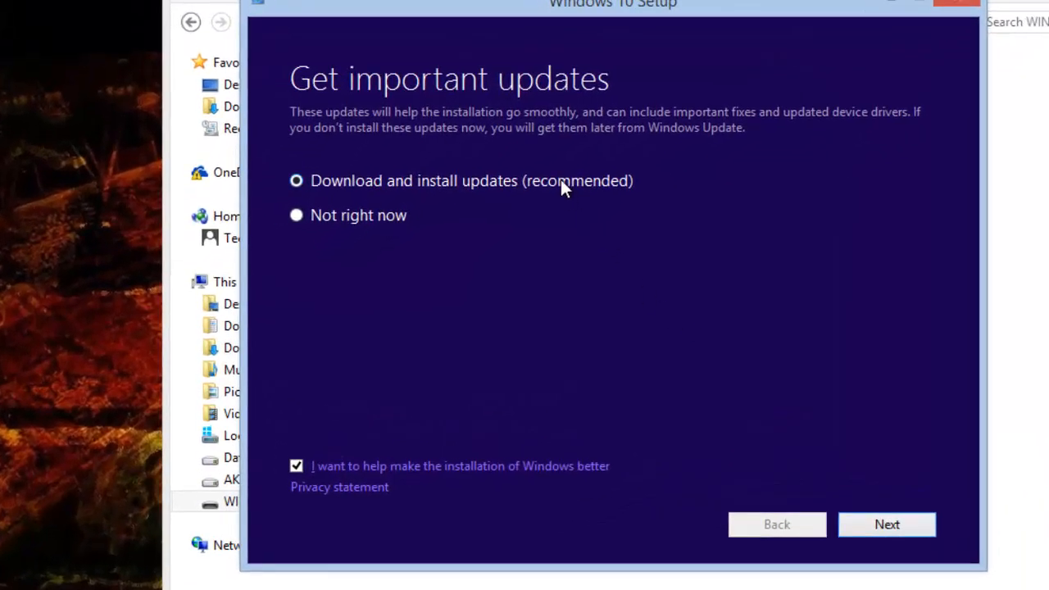
{"action": "mouse_move", "coordinate": [471, 480]}
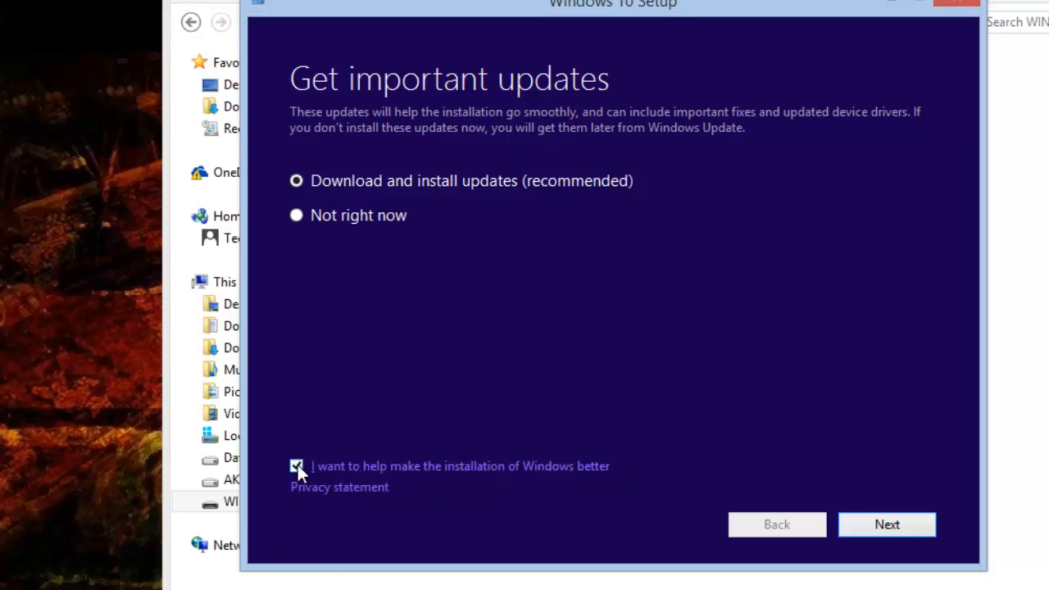
Step: Untick 'help make the installation better', choose 'Not right now' for updates, and continue
{"action": "left_click", "coordinate": [295, 465]}
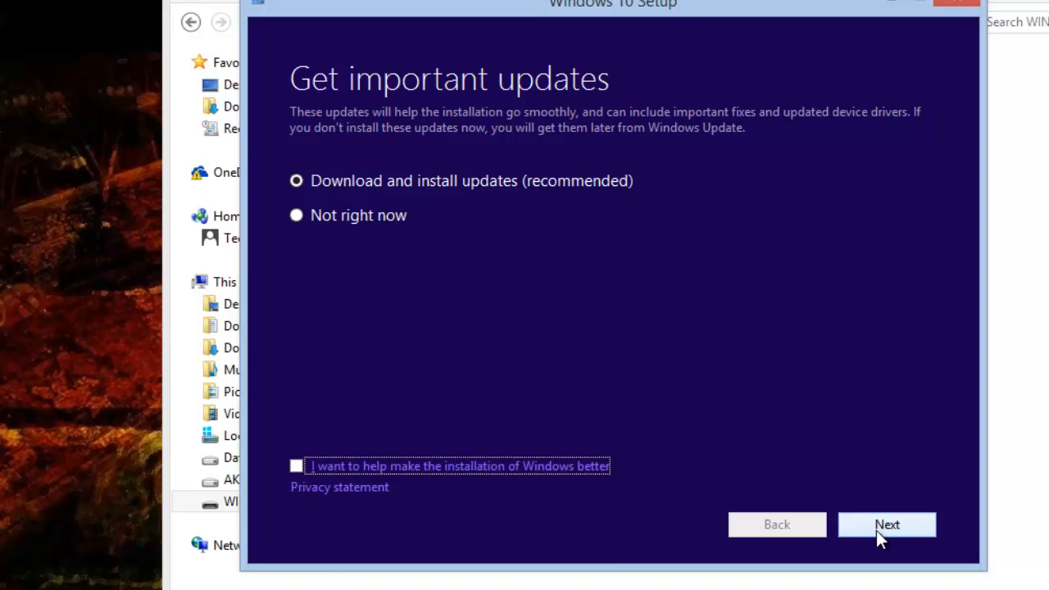
{"action": "left_click", "coordinate": [296, 215]}
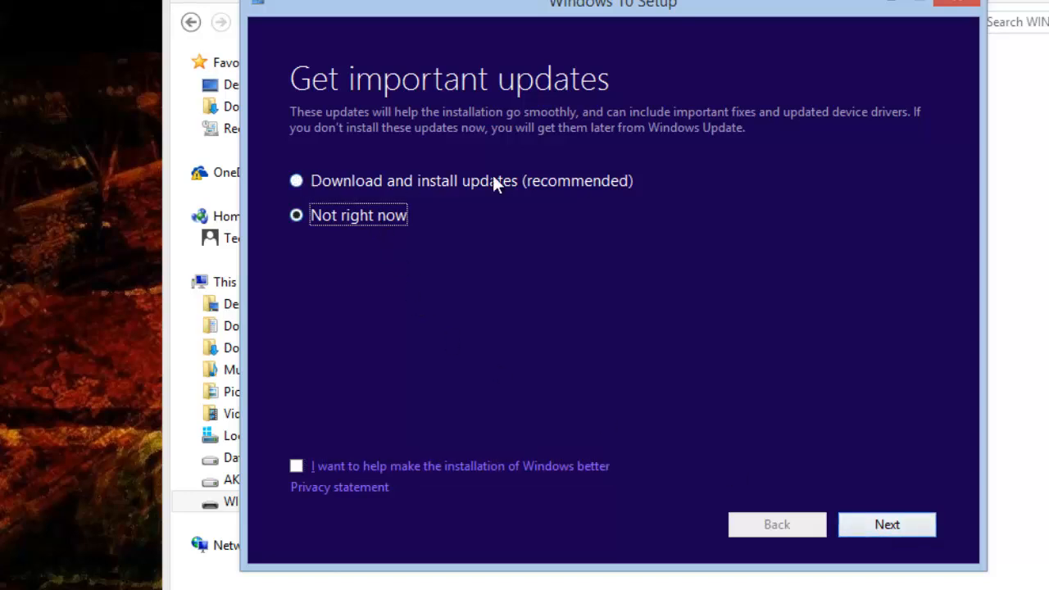
{"action": "left_click", "coordinate": [887, 524]}
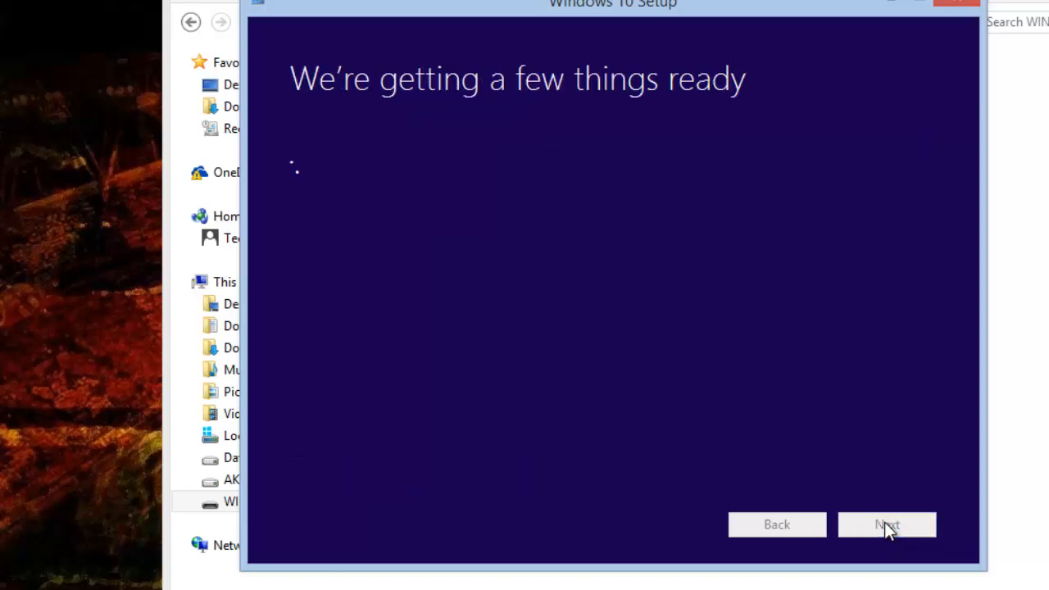
{"action": "mouse_move", "coordinate": [540, 289]}
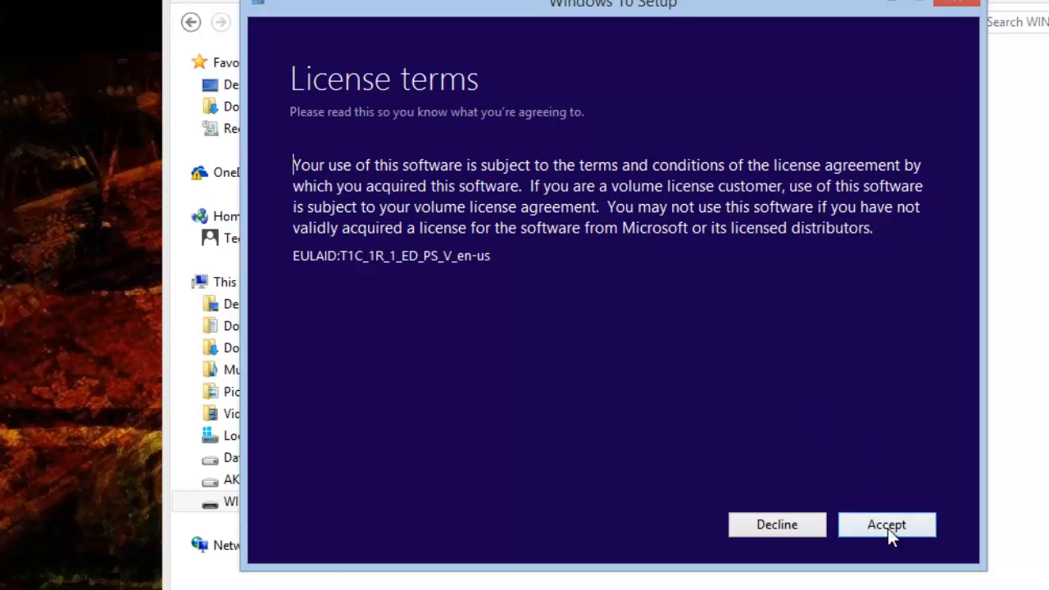
Step: Accept the Windows 10 license terms
{"action": "left_click", "coordinate": [887, 525]}
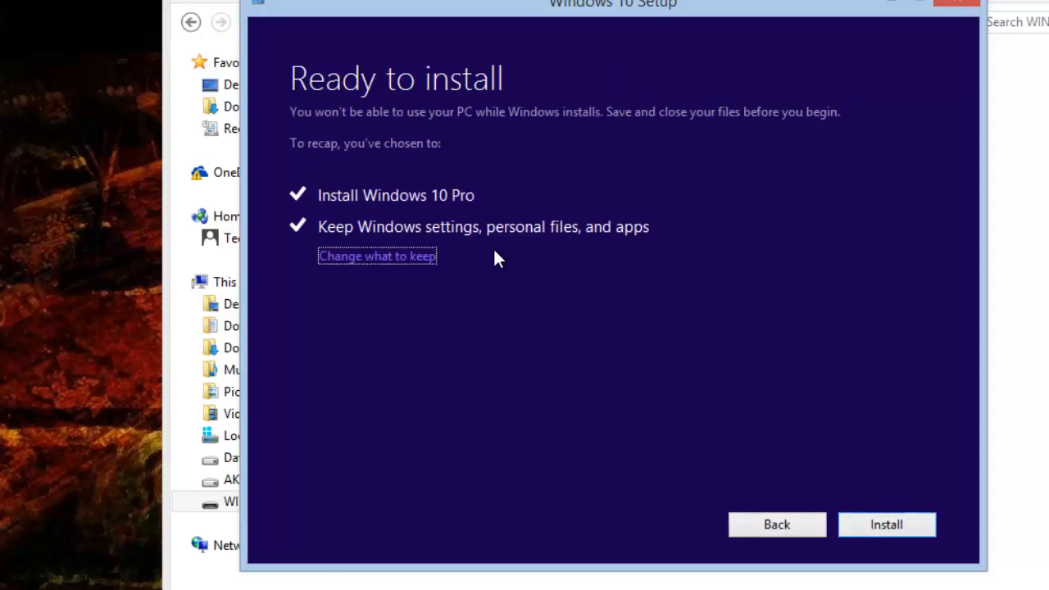
{"action": "mouse_move", "coordinate": [354, 127]}
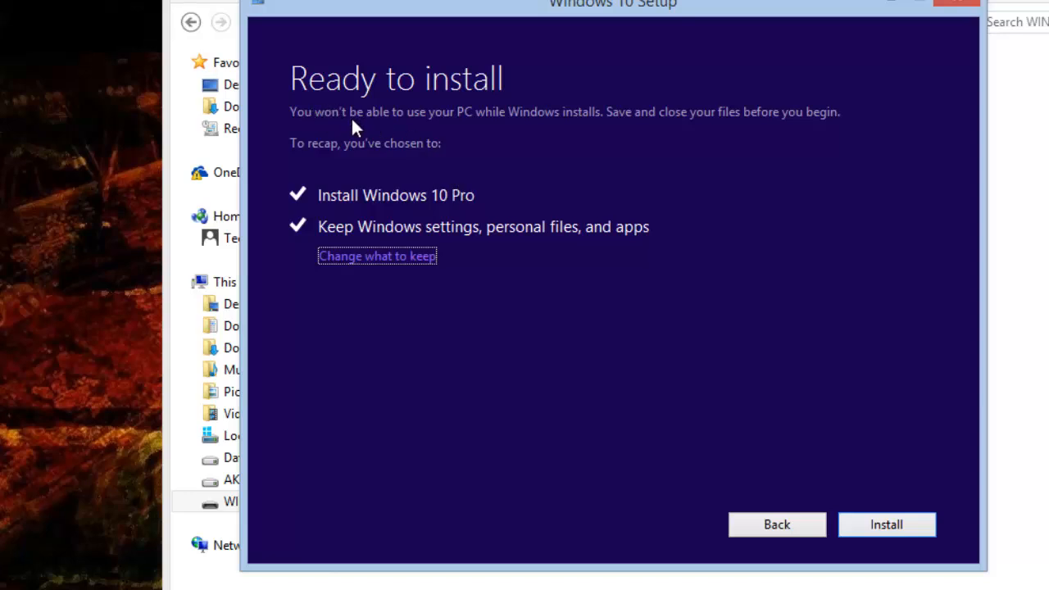
{"action": "mouse_move", "coordinate": [789, 125]}
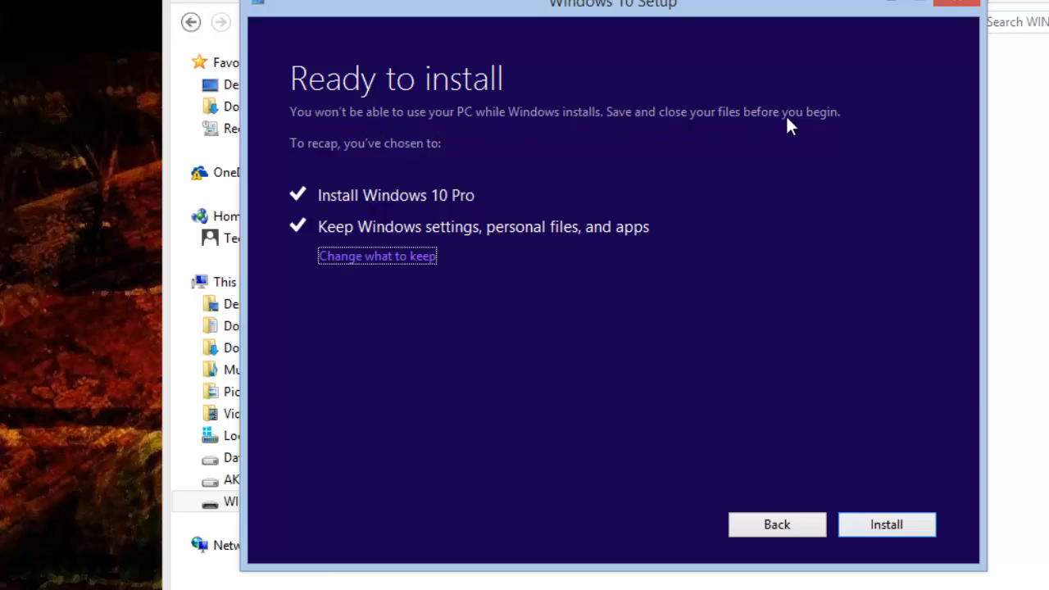
{"action": "mouse_move", "coordinate": [378, 211]}
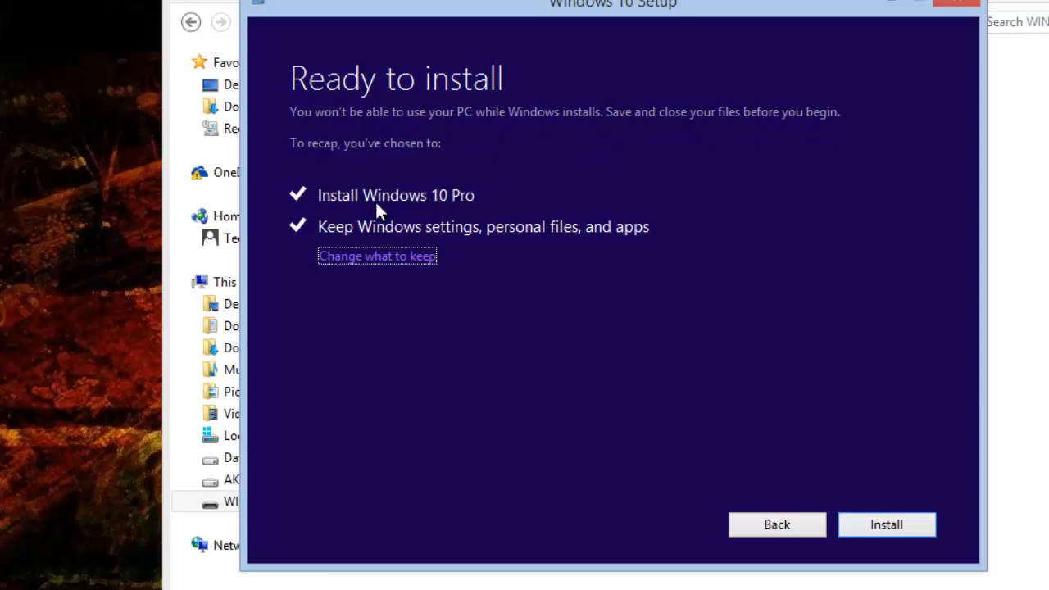
{"action": "mouse_move", "coordinate": [887, 524]}
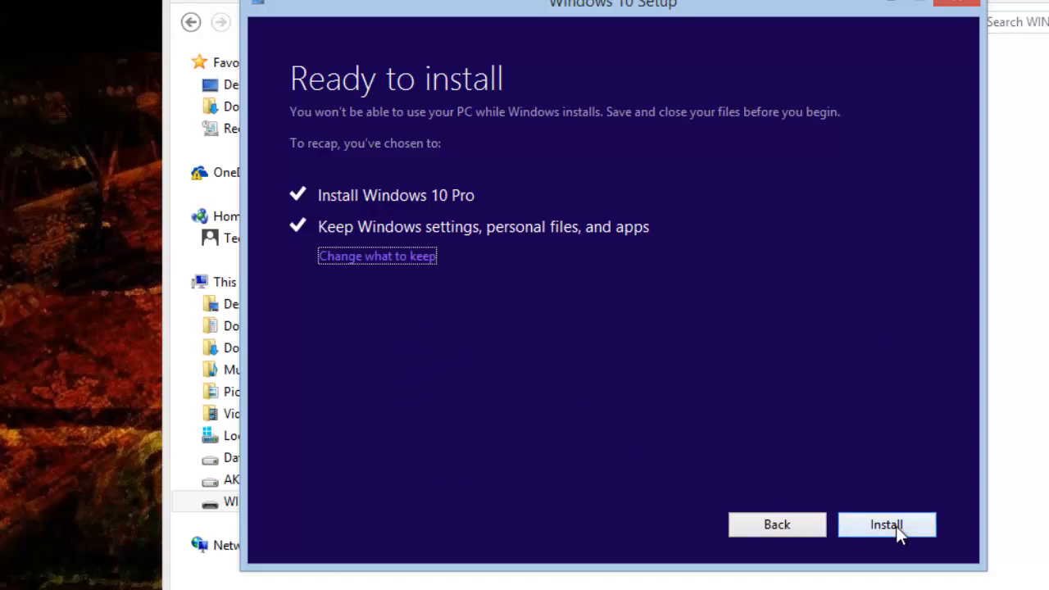
{"action": "mouse_move", "coordinate": [897, 532]}
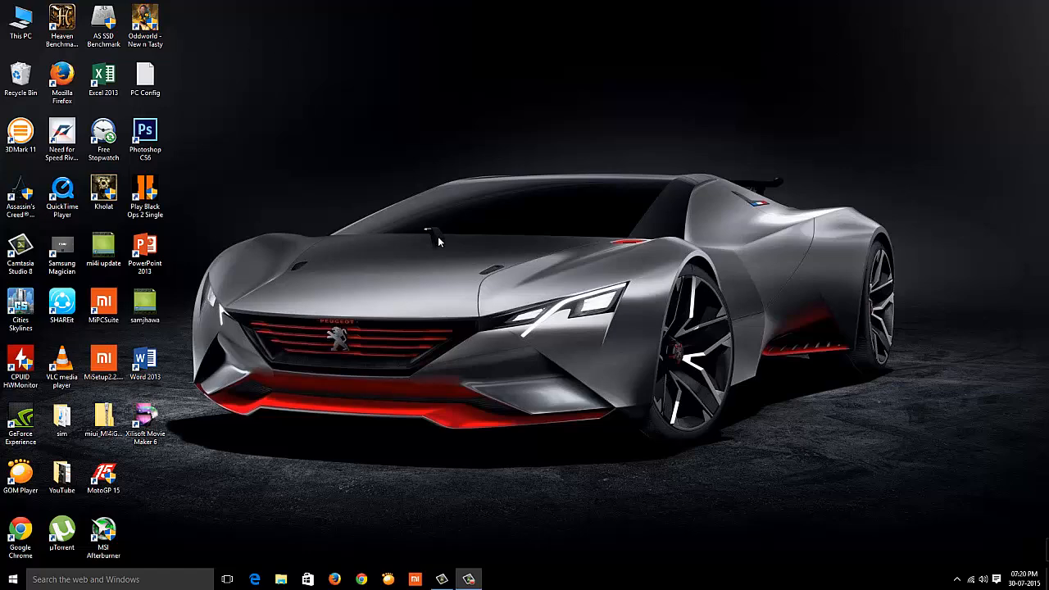
{"action": "left_click", "coordinate": [7, 580]}
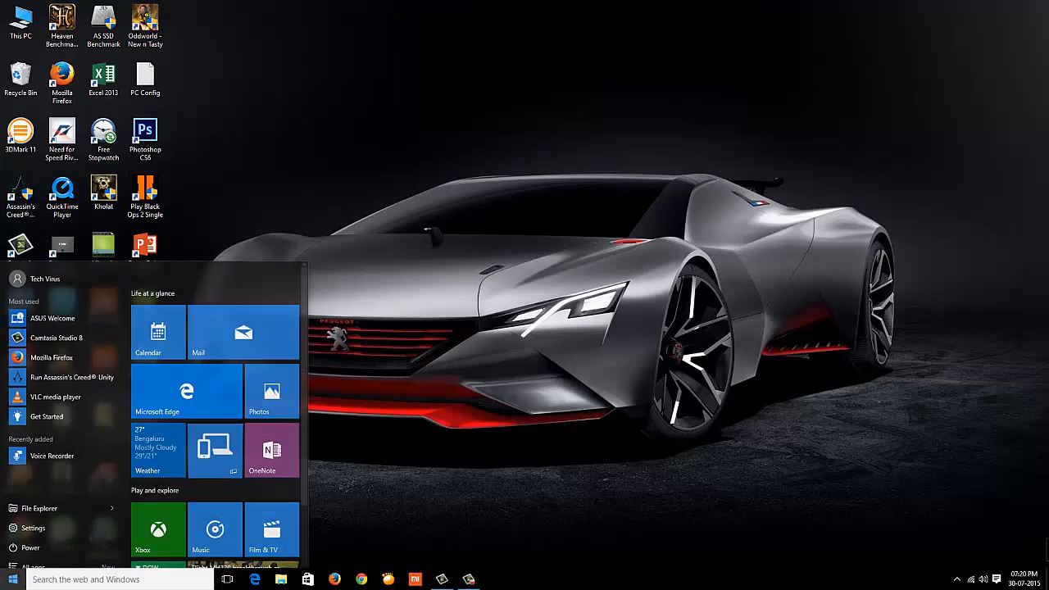
{"action": "scroll", "scroll_direction": "down", "scroll_amount": 3}
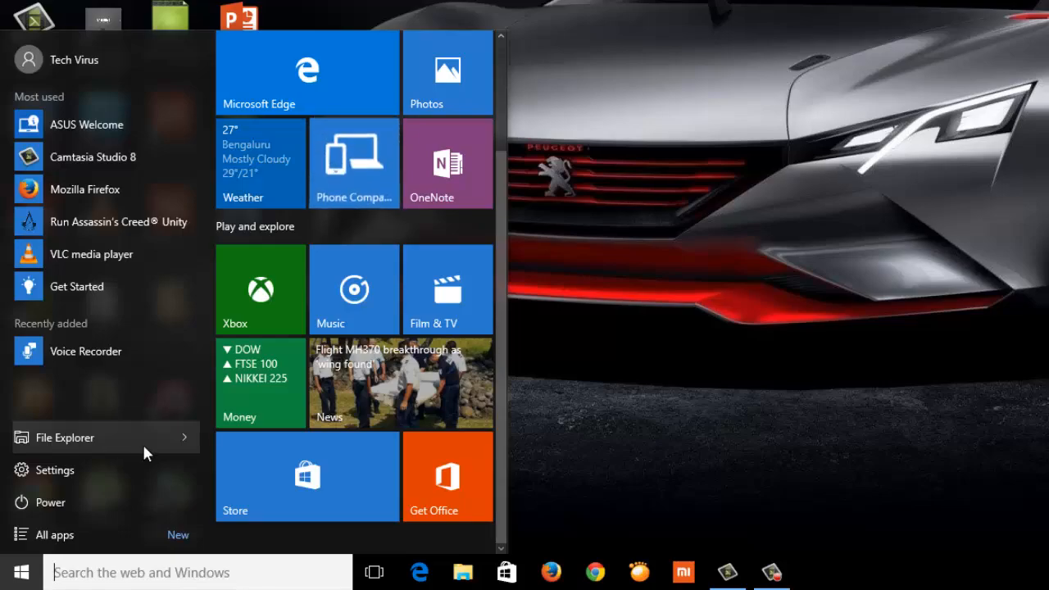
{"action": "left_click", "coordinate": [65, 437]}
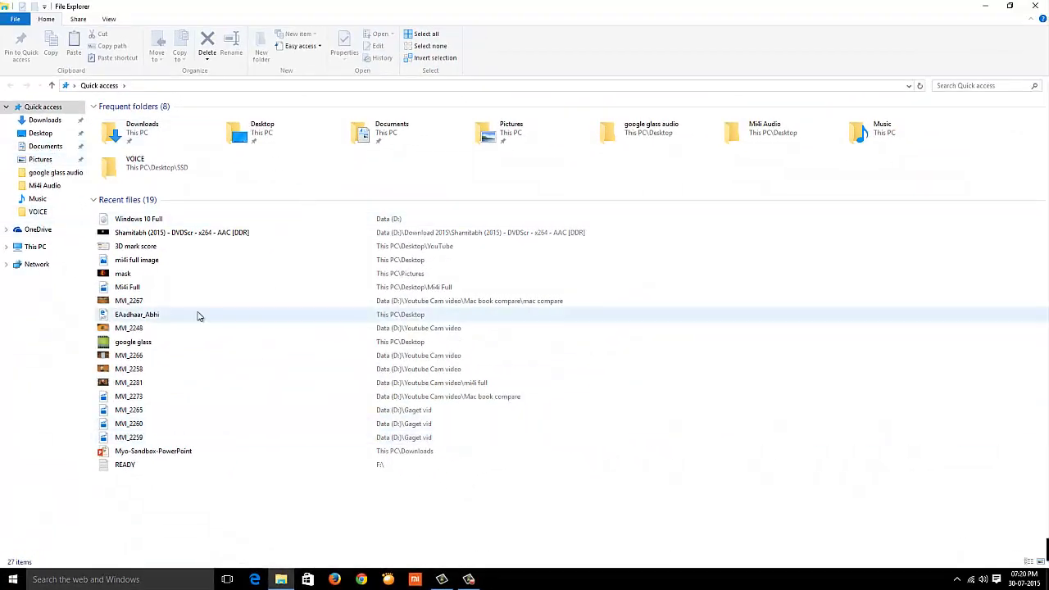
{"action": "left_click", "coordinate": [1009, 6]}
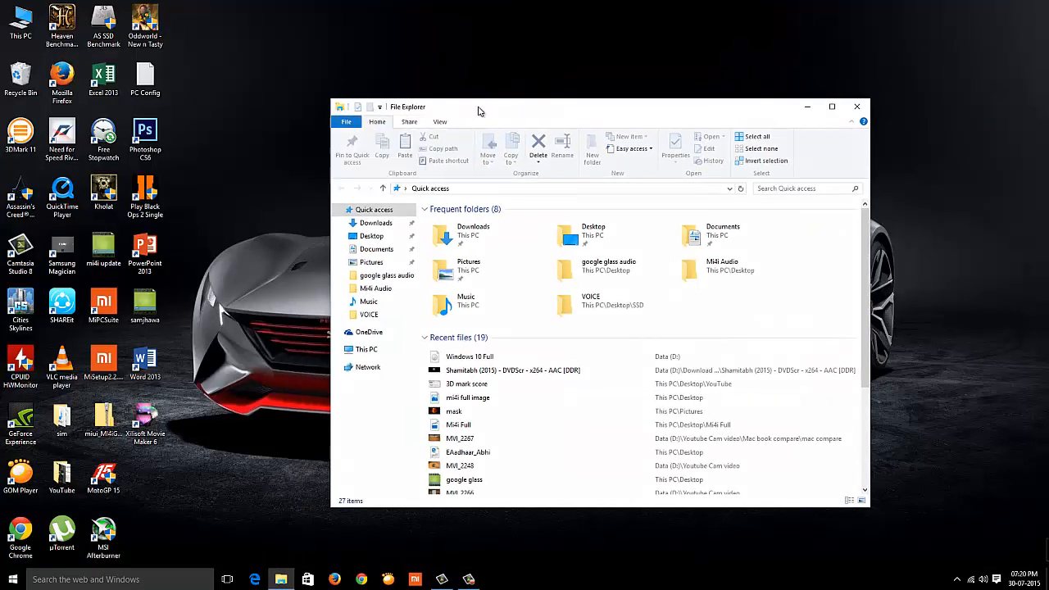
{"action": "left_click", "coordinate": [378, 106]}
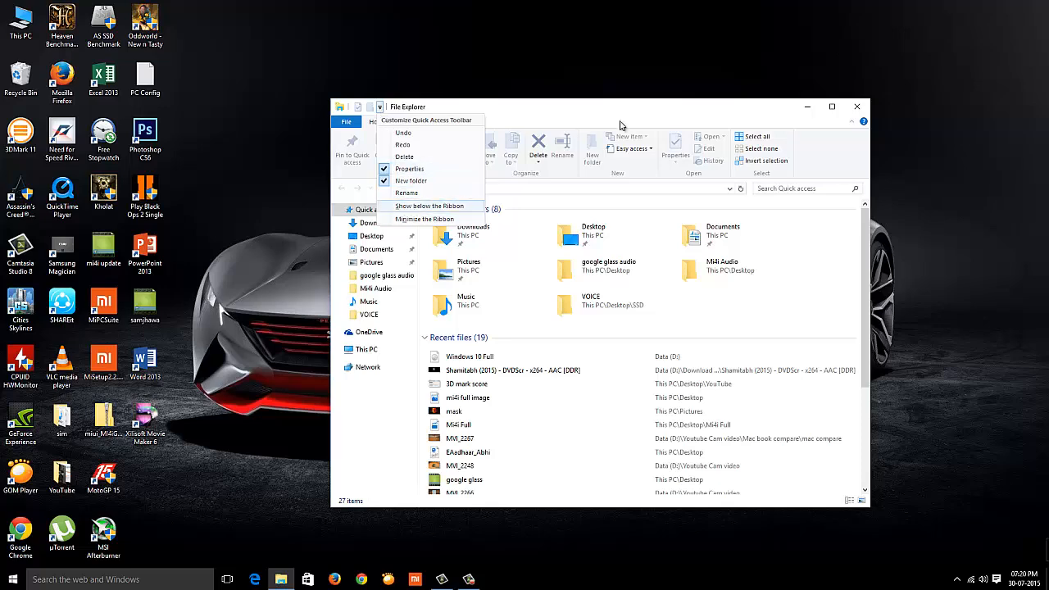
{"action": "left_click", "coordinate": [857, 106]}
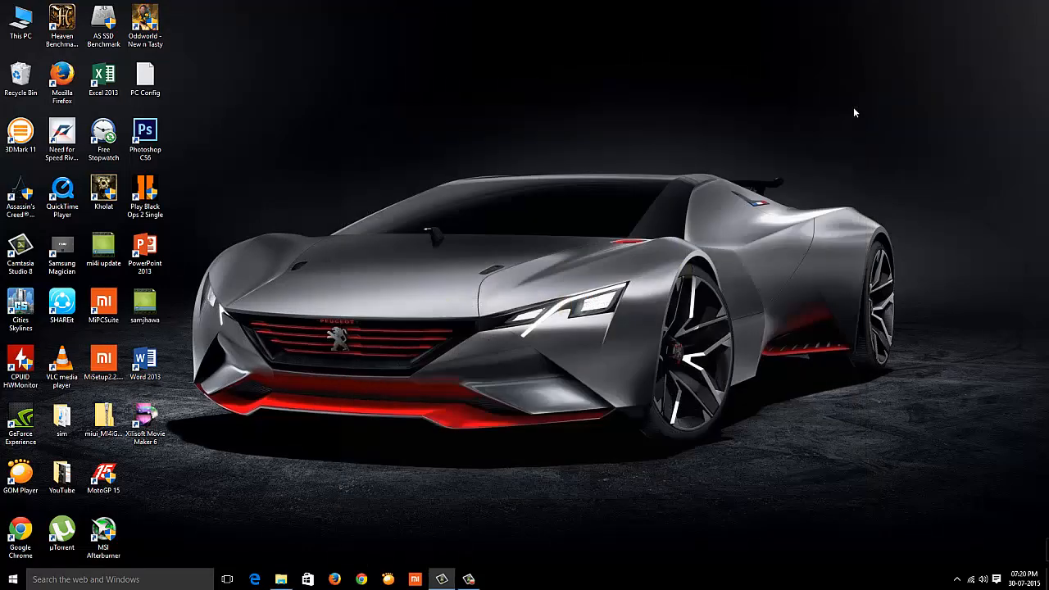
Step: Open taskbar search, view Cortana settings, return Home, then open the feedback form
{"action": "left_click", "coordinate": [11, 579]}
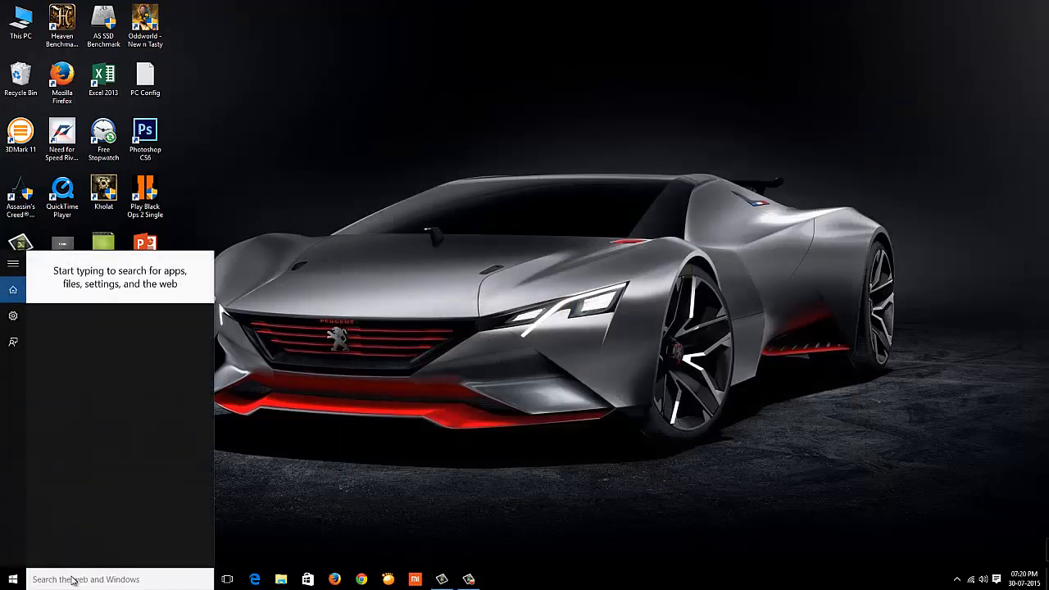
{"action": "left_click", "coordinate": [13, 315]}
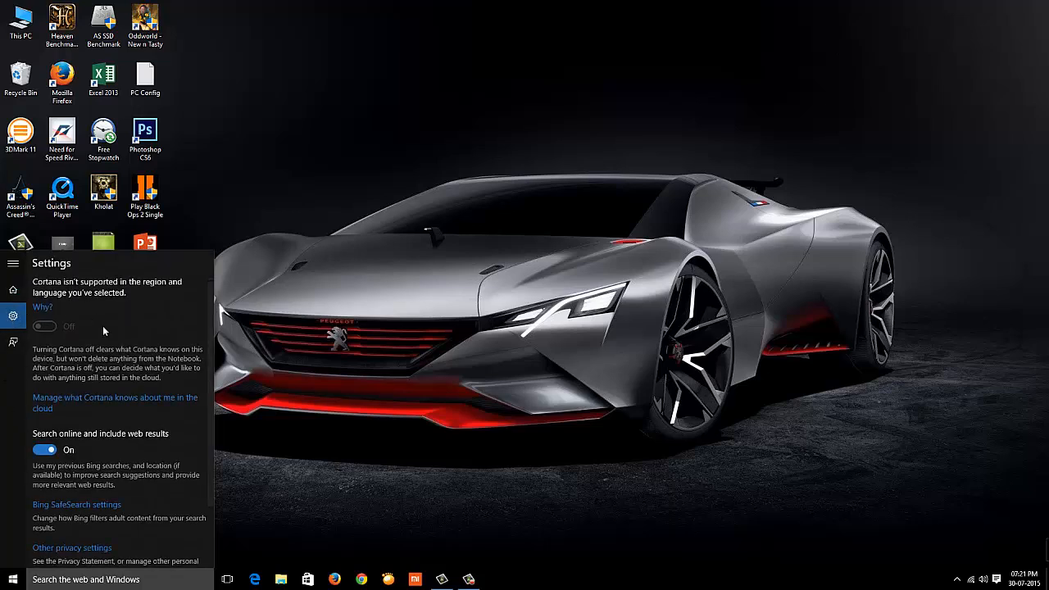
{"action": "left_click", "coordinate": [13, 290]}
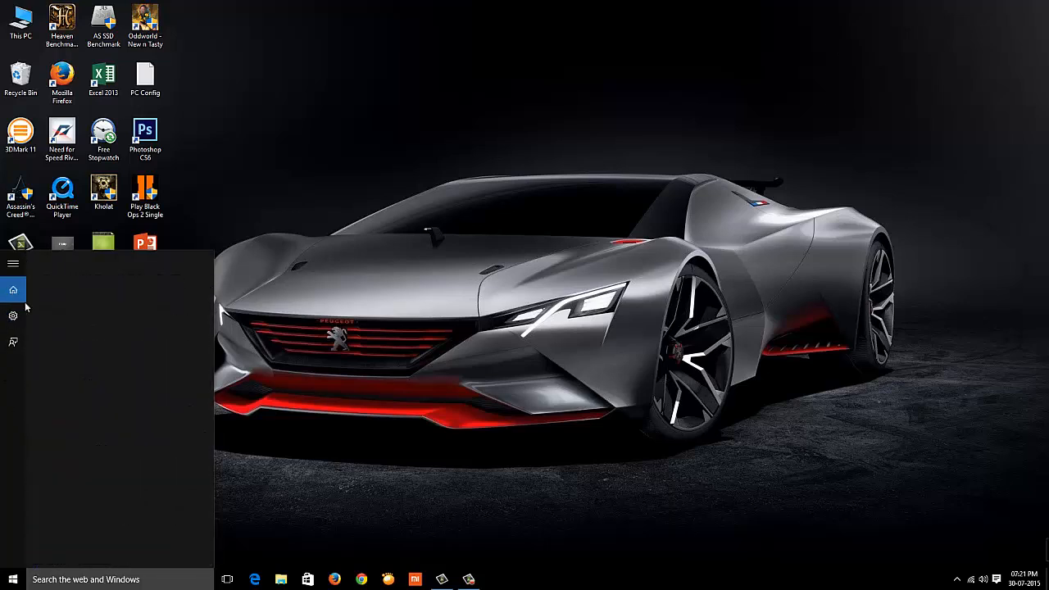
{"action": "left_click", "coordinate": [13, 342]}
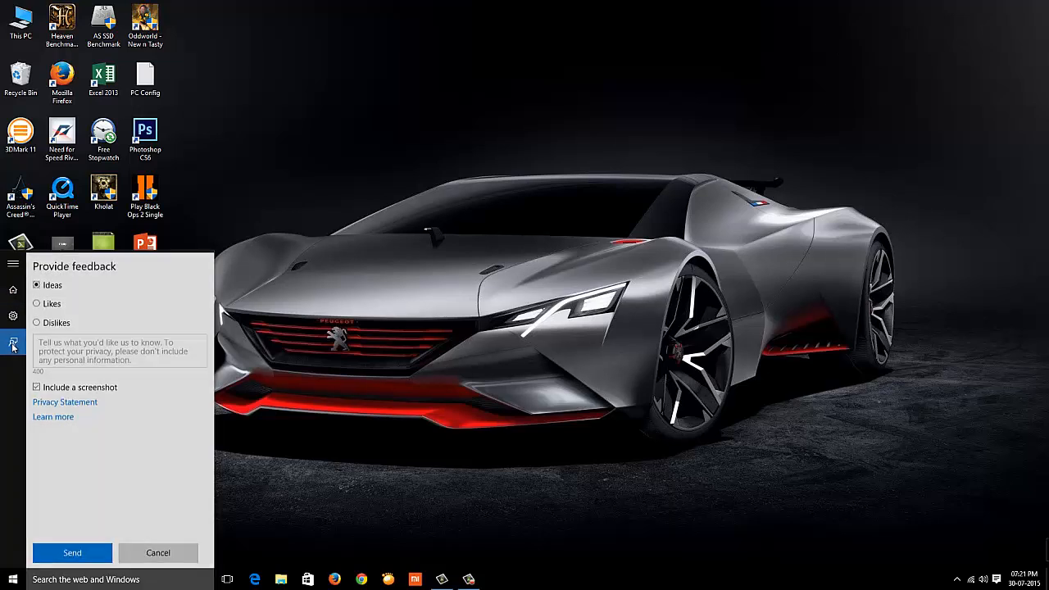